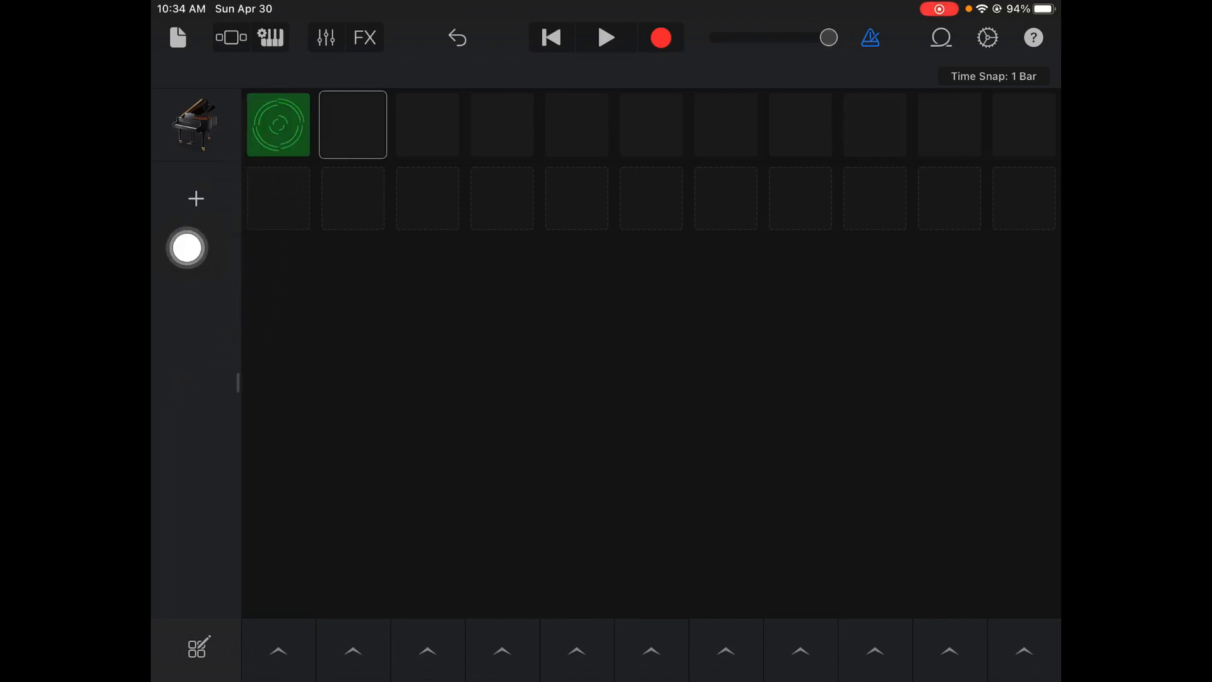
Play the Grand Piano loop and bring up its volume, pan, tone and effect controls
{"action": "left_click", "coordinate": [607, 37]}
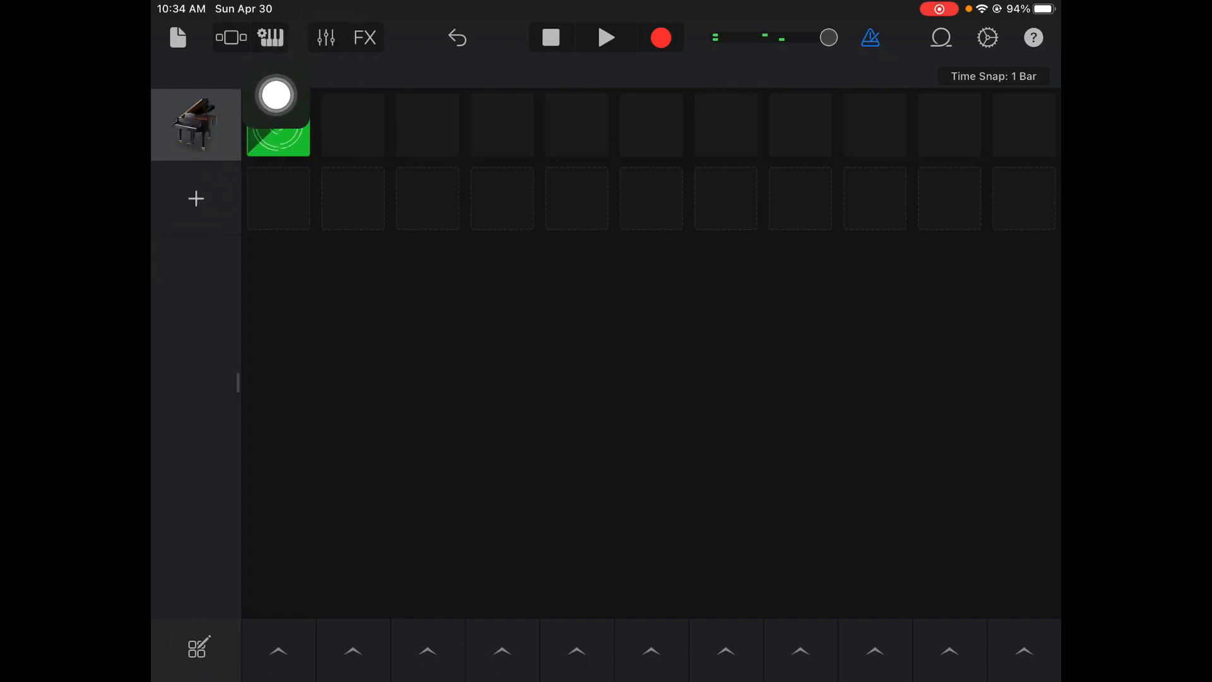
{"action": "left_click", "coordinate": [324, 37]}
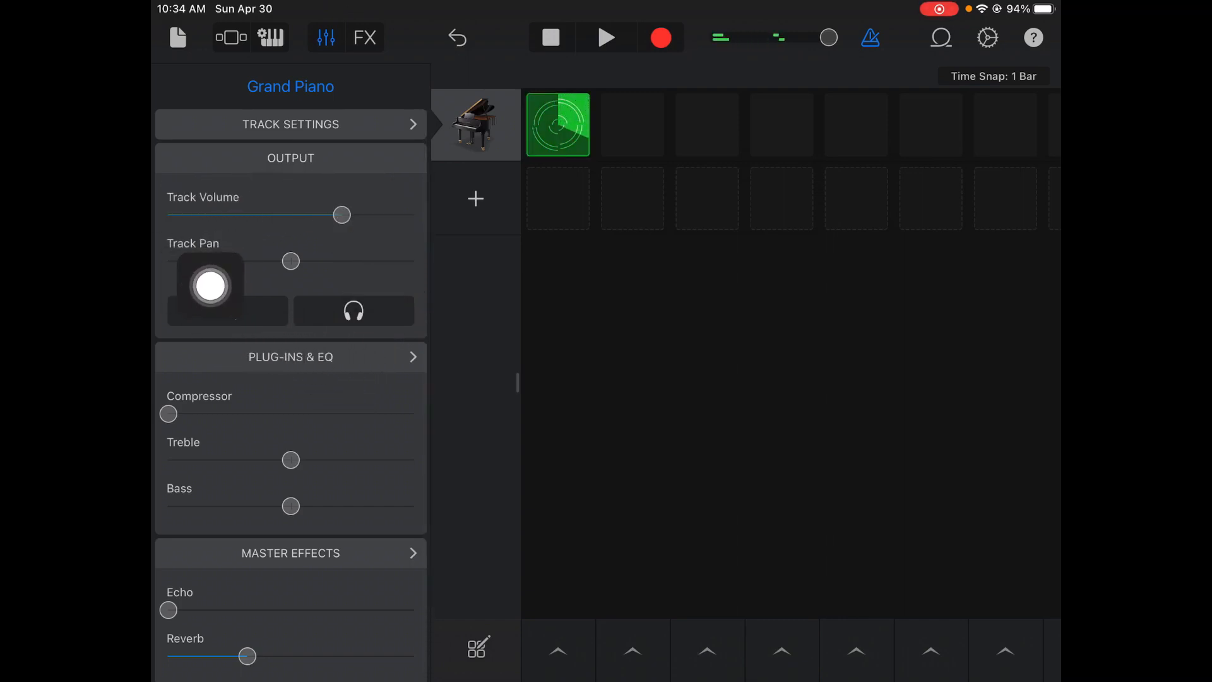
{"action": "left_click", "coordinate": [209, 302]}
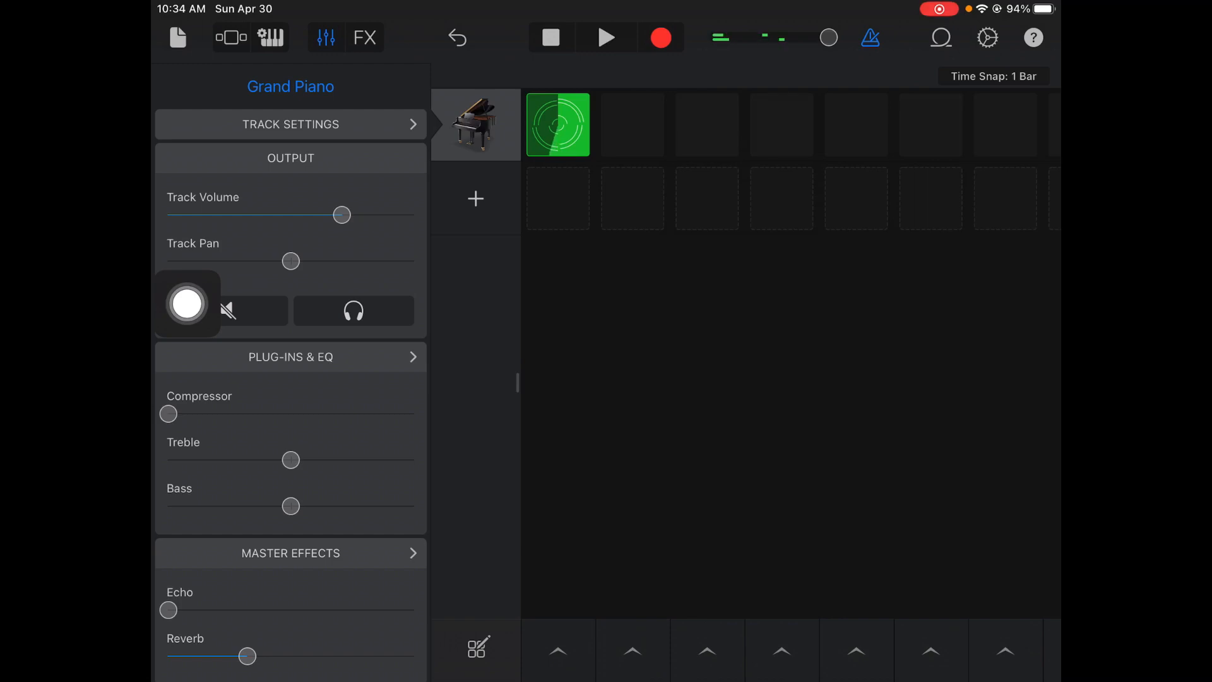
{"action": "left_click_drag", "start_coordinate": [290, 260], "coordinate": [387, 261]}
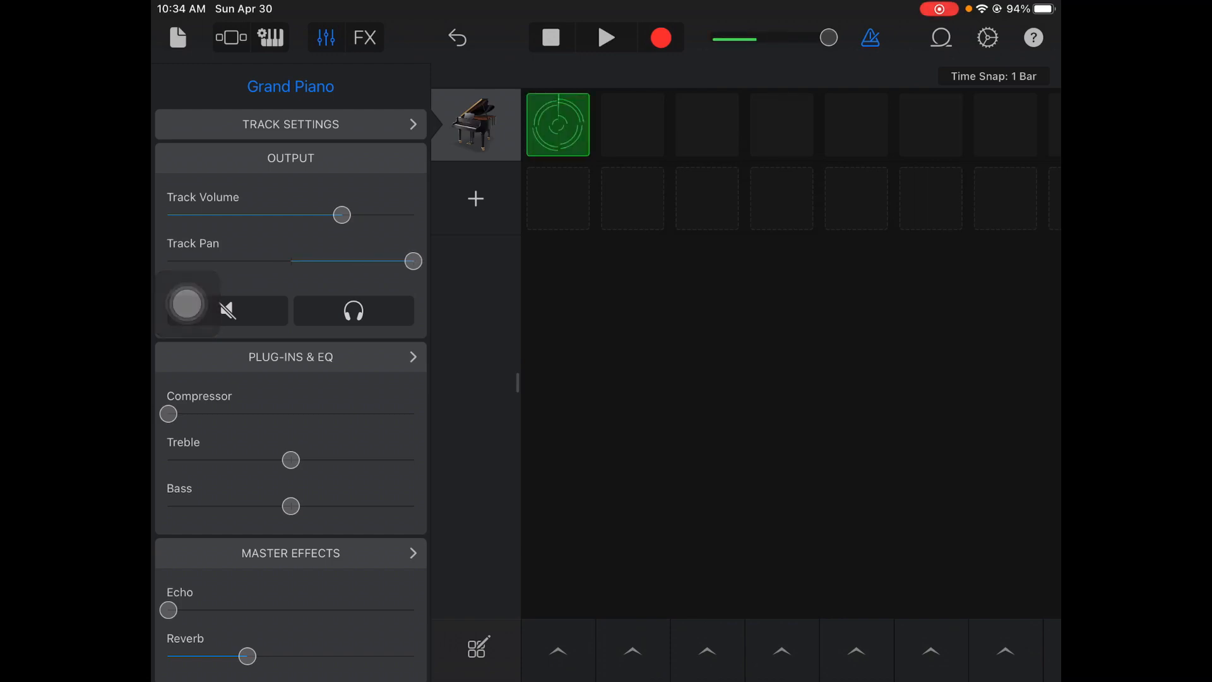
{"action": "left_click_drag", "start_coordinate": [413, 261], "coordinate": [174, 262]}
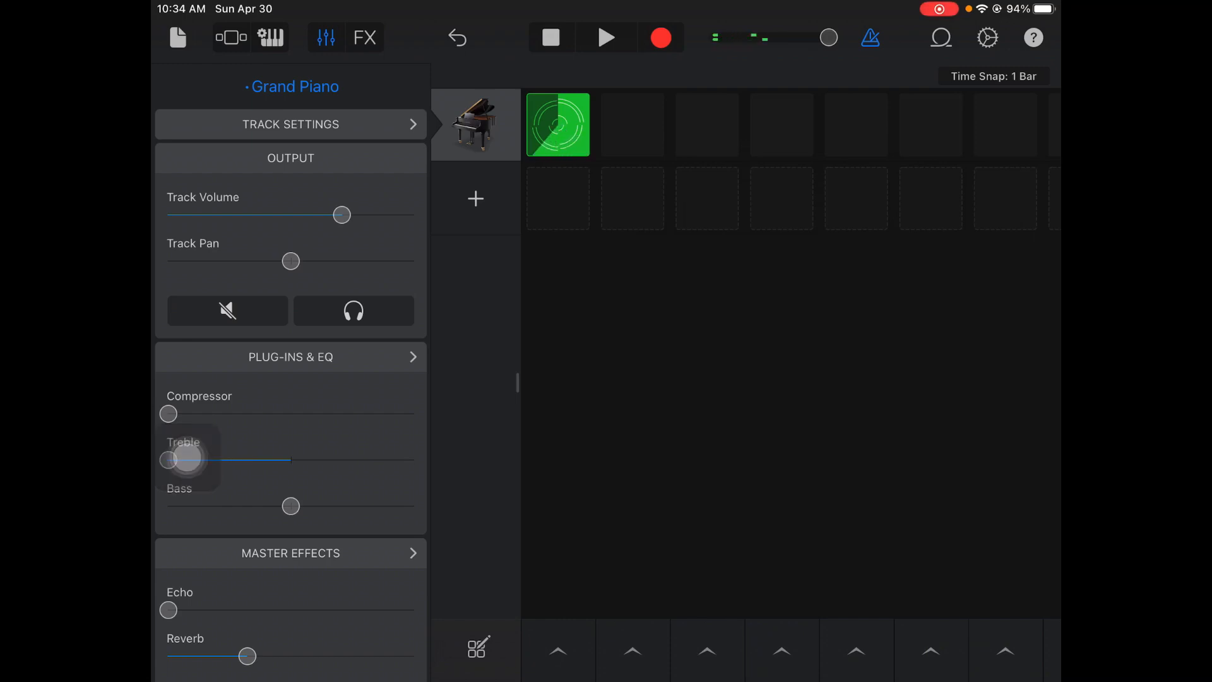
{"action": "left_click_drag", "start_coordinate": [168, 460], "coordinate": [273, 460]}
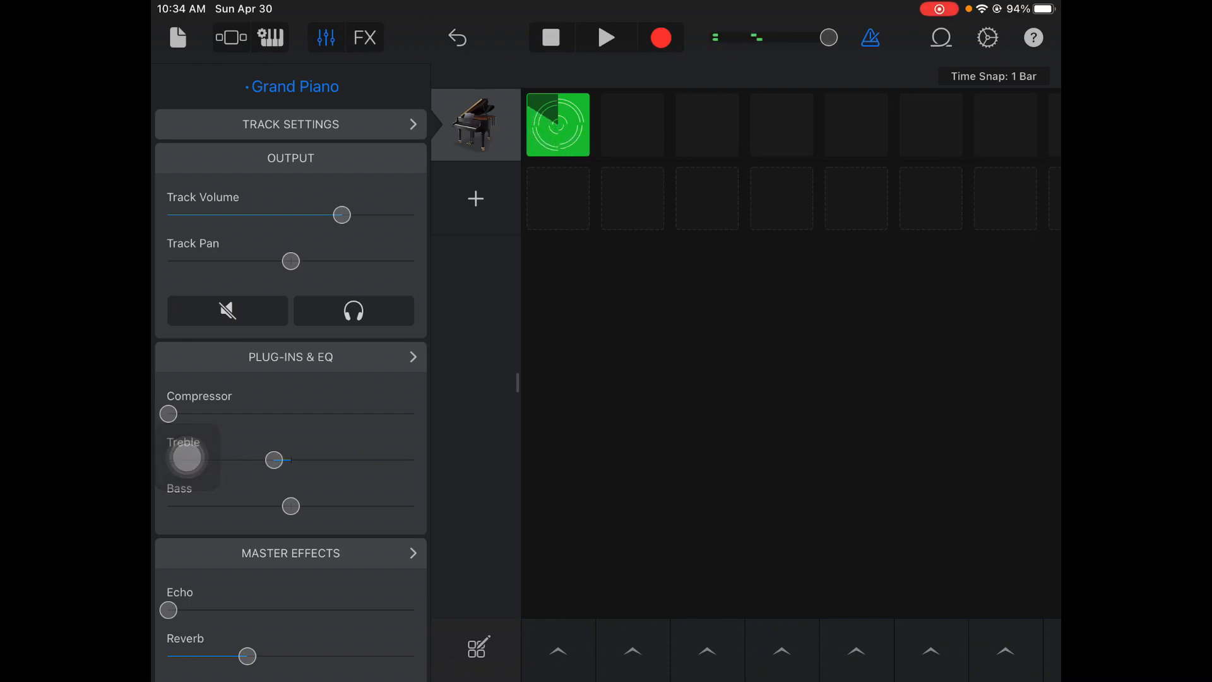
{"action": "left_click_drag", "start_coordinate": [272, 461], "coordinate": [377, 461]}
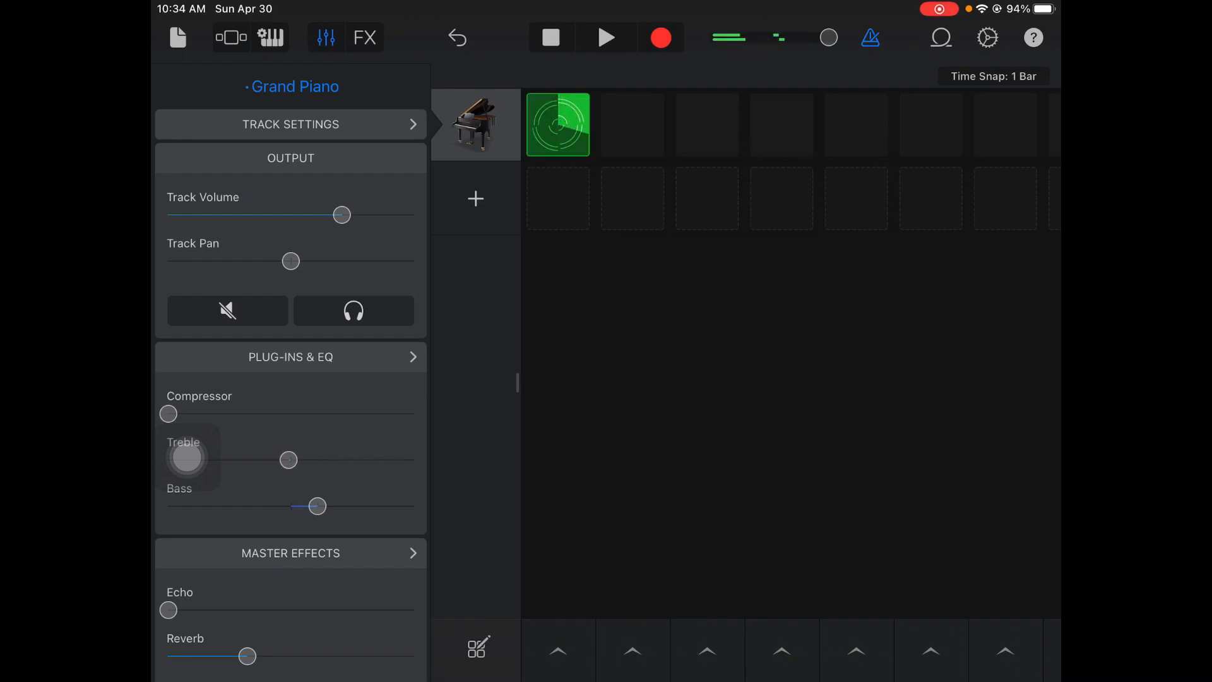
{"action": "left_click_drag", "start_coordinate": [314, 505], "coordinate": [414, 505]}
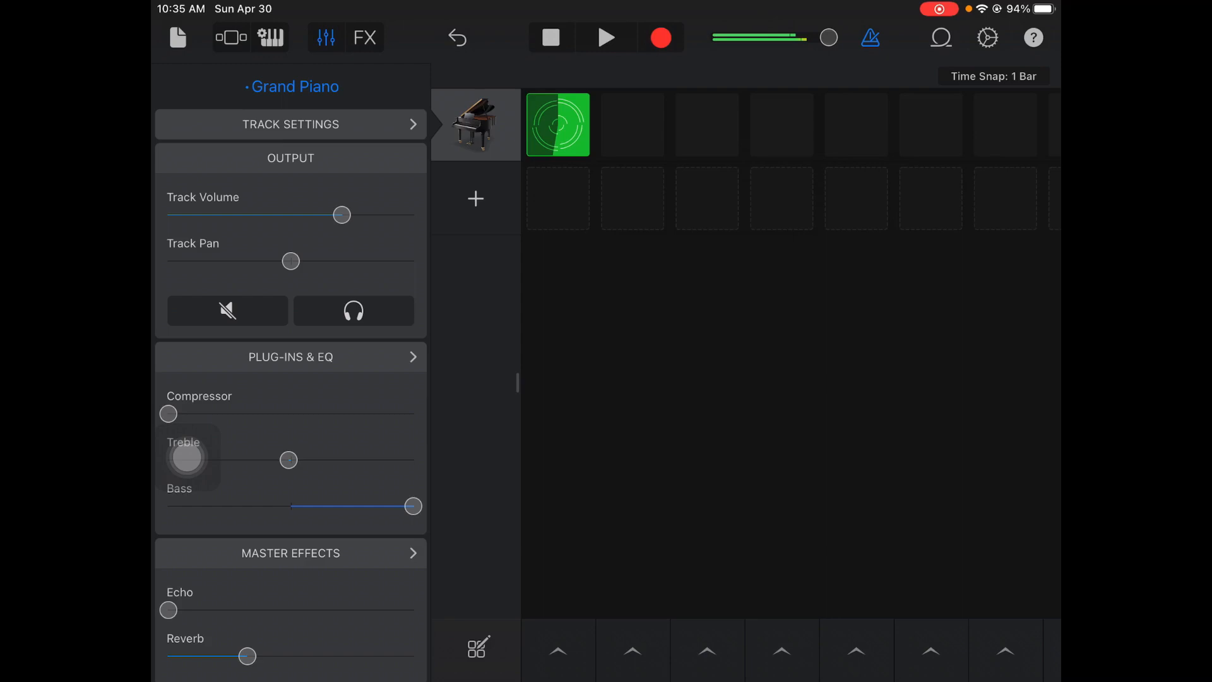
{"action": "left_click_drag", "start_coordinate": [414, 506], "coordinate": [168, 506]}
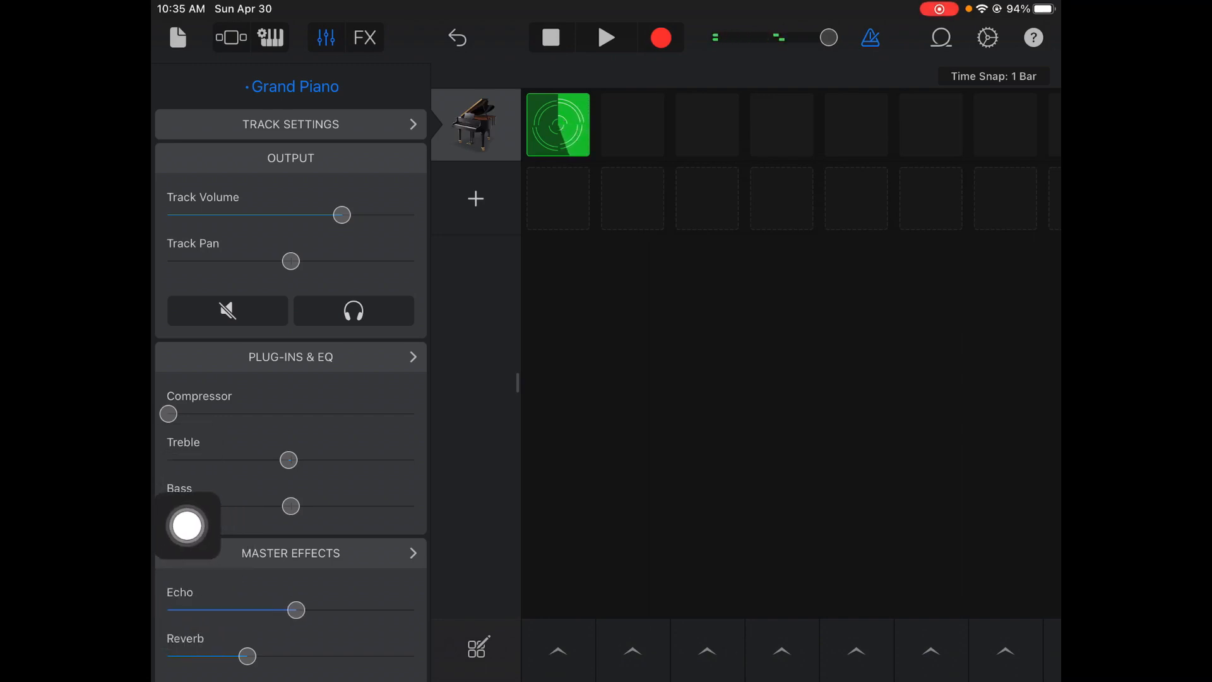
Push the piano's echo amount to maximum, then turn the echo back off
{"action": "left_click_drag", "start_coordinate": [296, 610], "coordinate": [326, 610]}
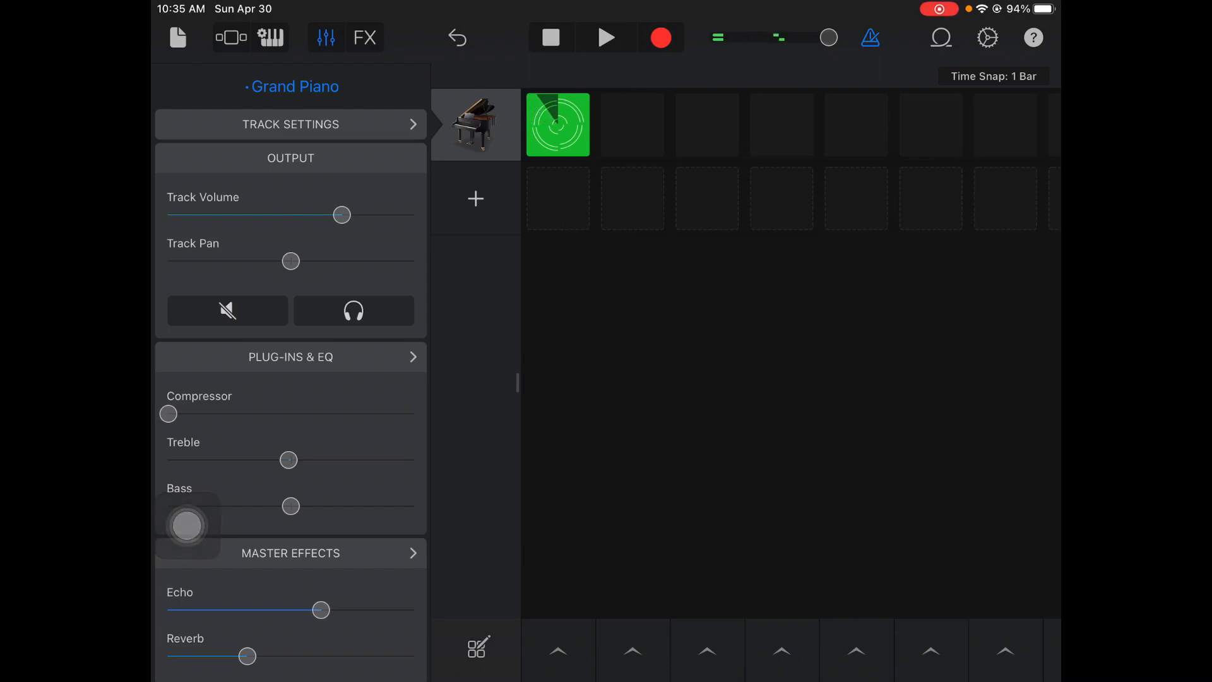
{"action": "left_click_drag", "start_coordinate": [321, 610], "coordinate": [412, 609]}
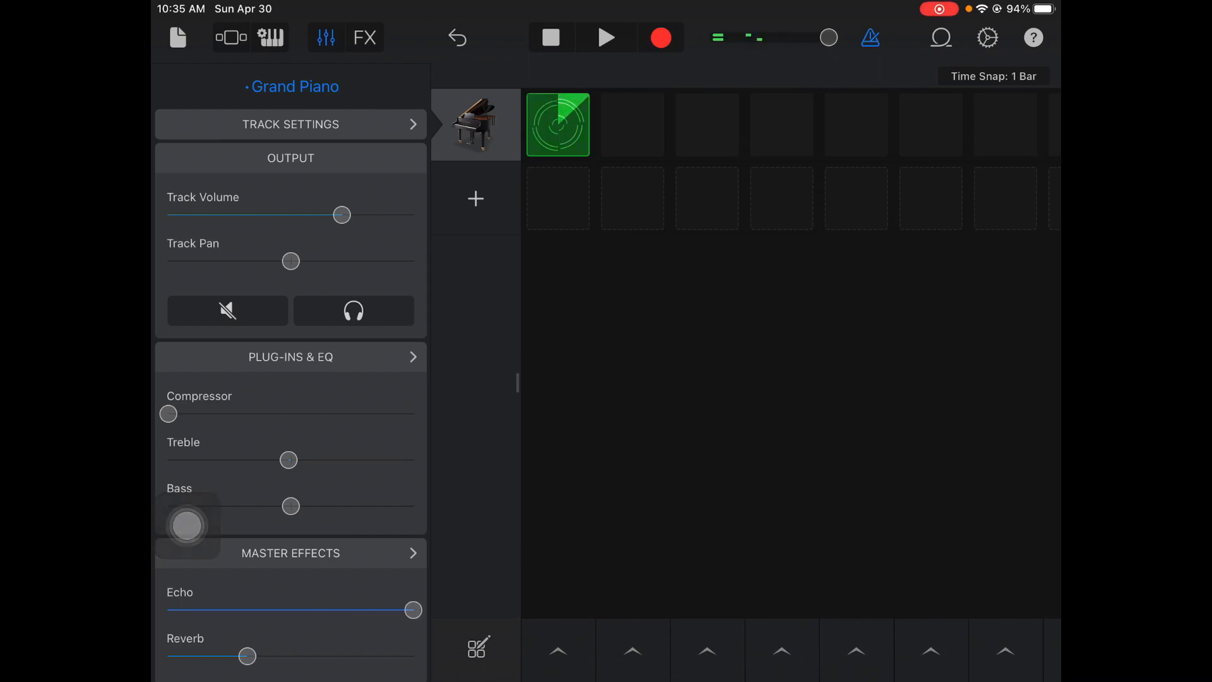
{"action": "left_click", "coordinate": [605, 37]}
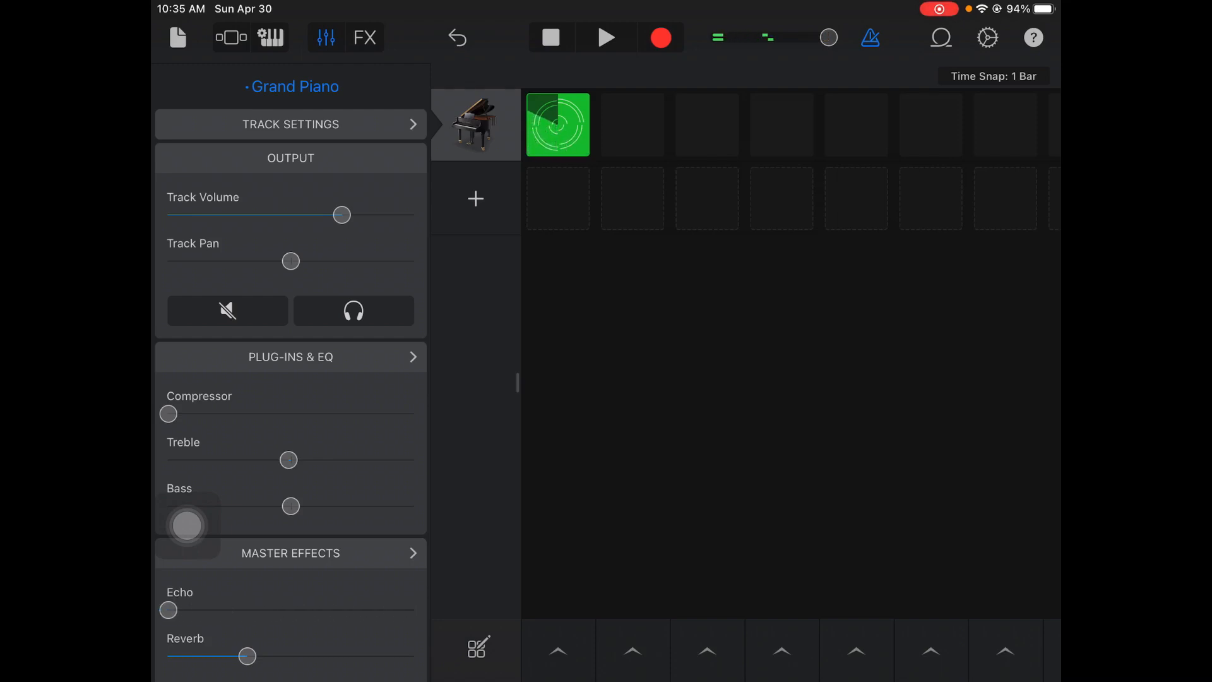
Turn the reverb all the way up, then return it to its earlier level
{"action": "left_click_drag", "start_coordinate": [248, 656], "coordinate": [414, 655]}
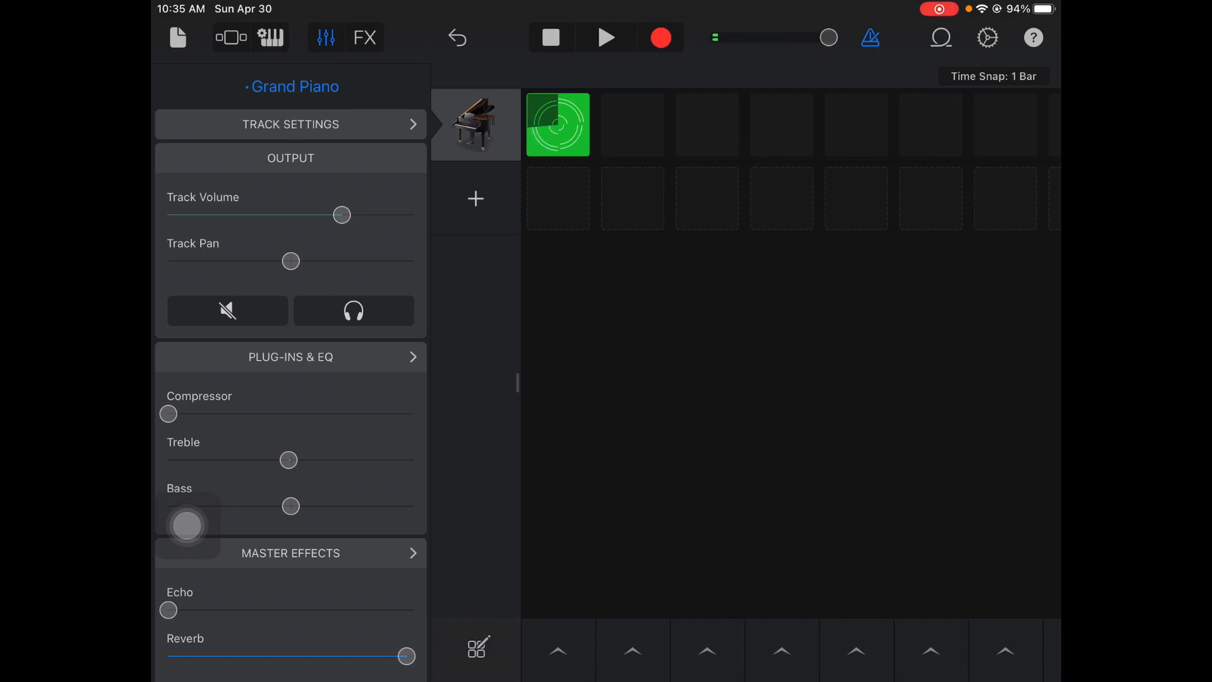
{"action": "left_click_drag", "start_coordinate": [406, 656], "coordinate": [246, 657]}
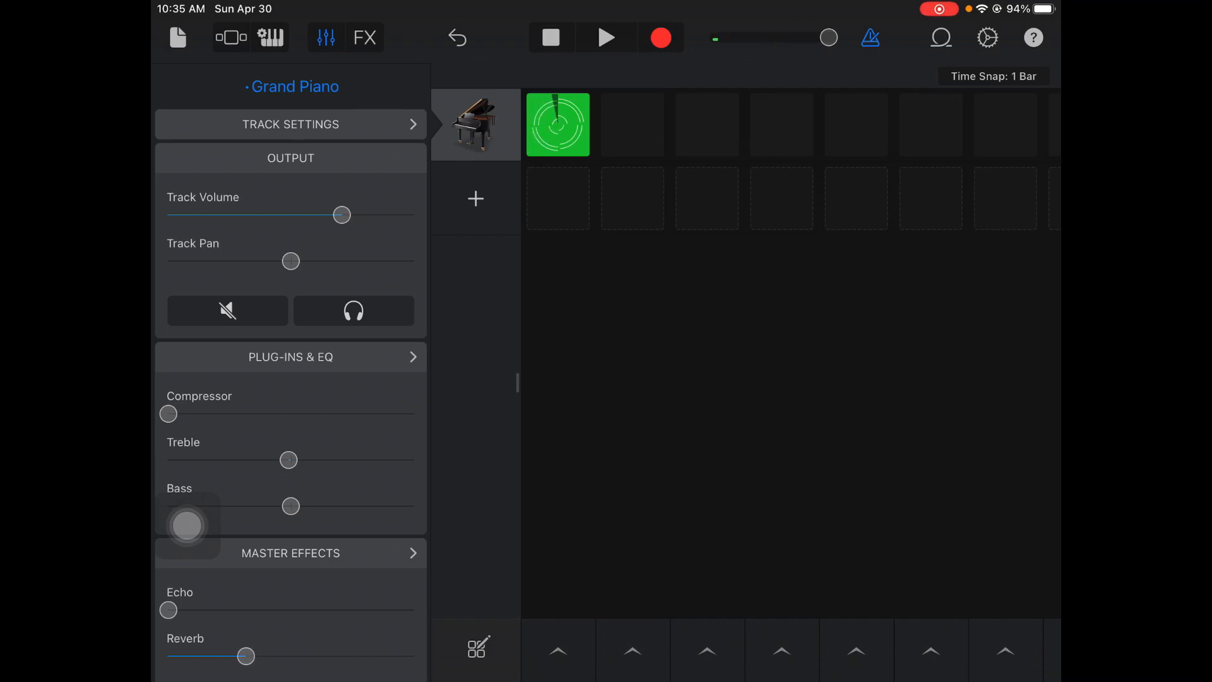
{"action": "left_click_drag", "start_coordinate": [247, 655], "coordinate": [340, 655]}
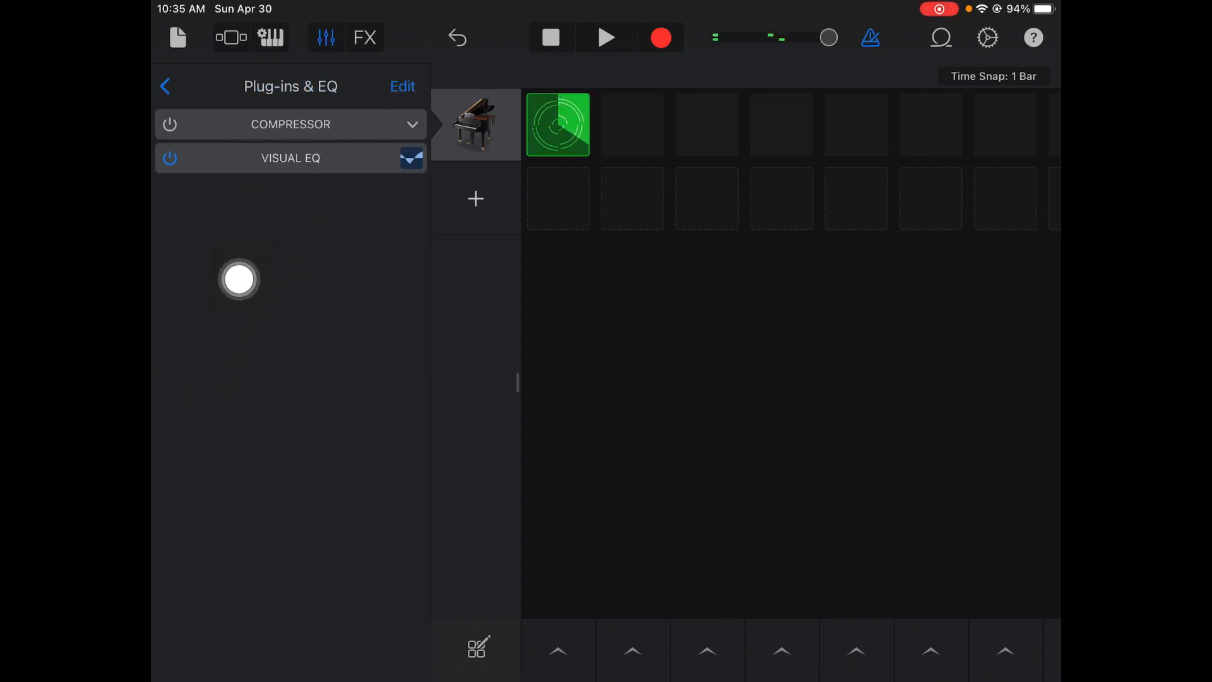
Open the Visual EQ and try treble cuts, leaving the treble band flat at 20 kHz
{"action": "left_click", "coordinate": [290, 158]}
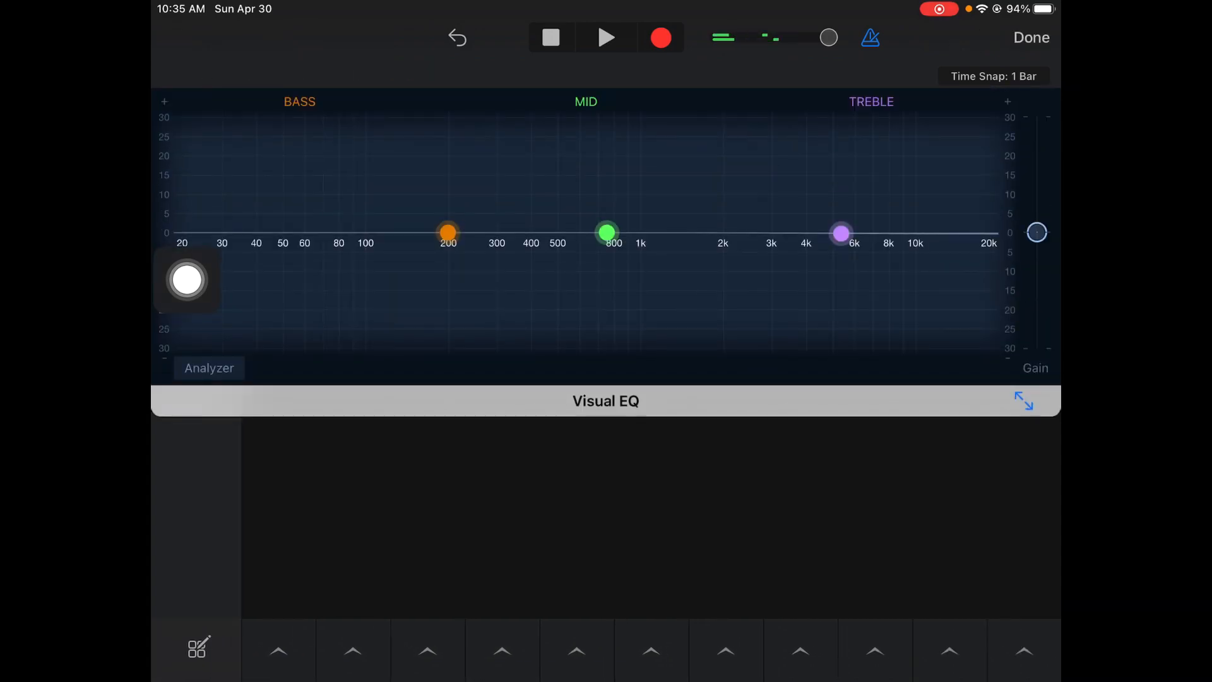
{"action": "left_click_drag", "start_coordinate": [185, 279], "coordinate": [486, 279]}
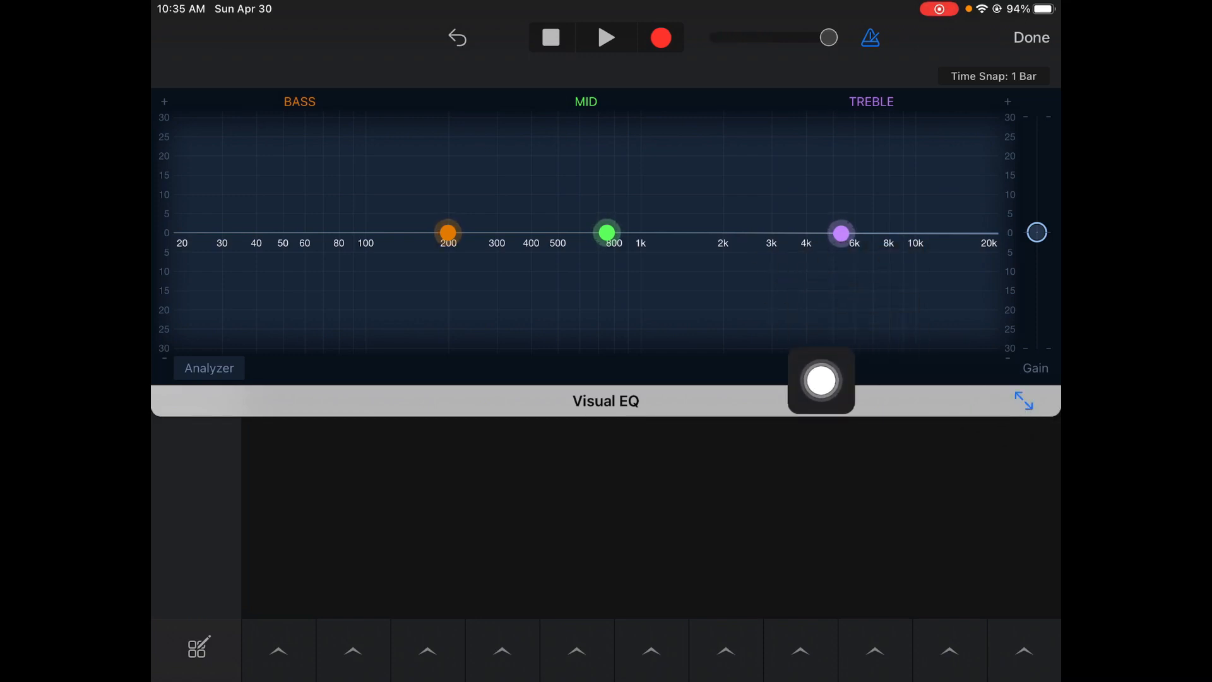
{"action": "left_click_drag", "start_coordinate": [840, 232], "coordinate": [716, 276]}
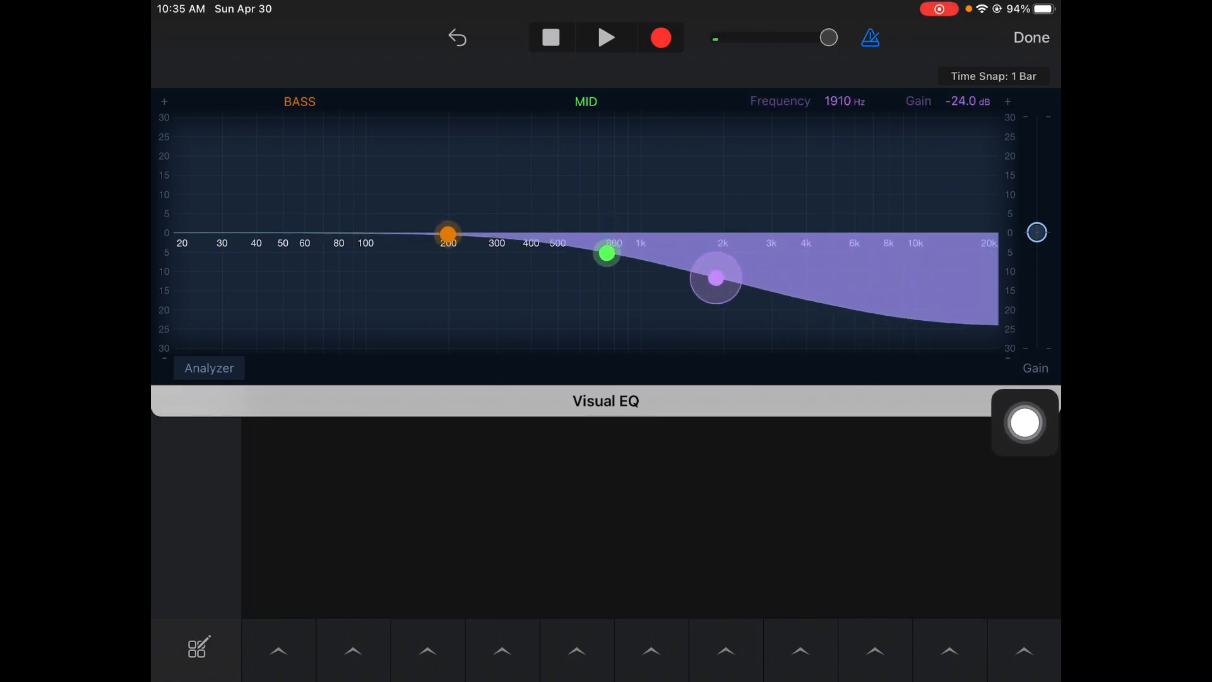
{"action": "left_click_drag", "start_coordinate": [715, 277], "coordinate": [662, 278]}
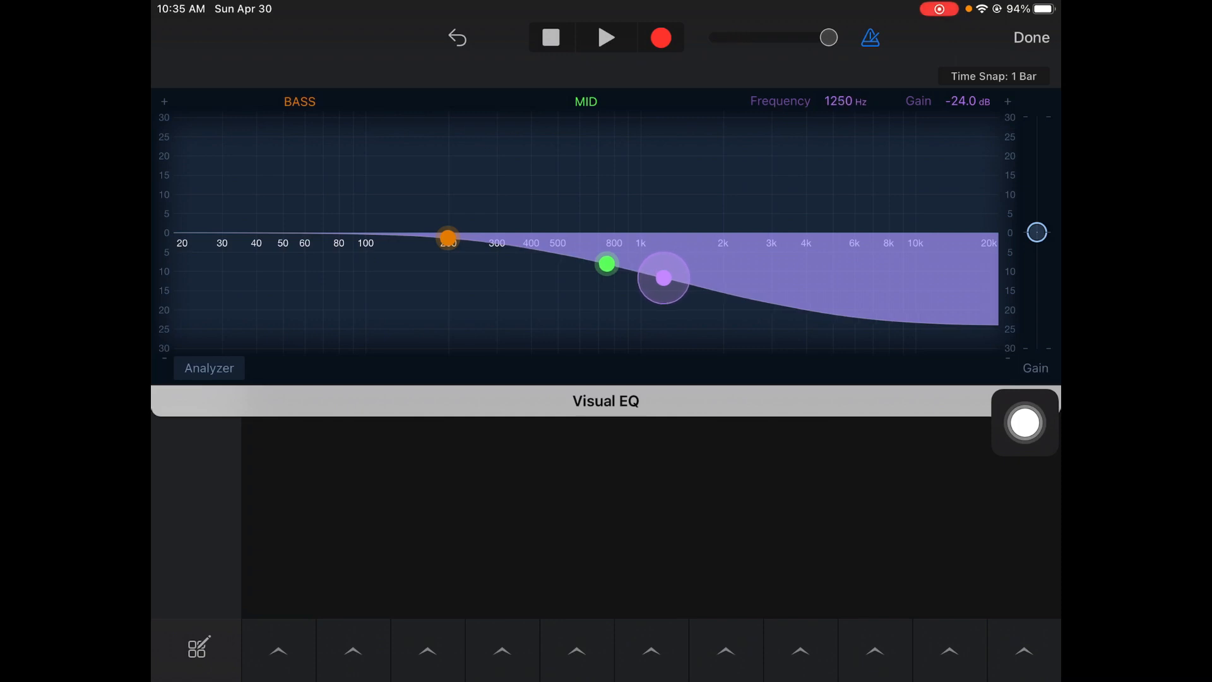
{"action": "left_click_drag", "start_coordinate": [662, 278], "coordinate": [874, 246]}
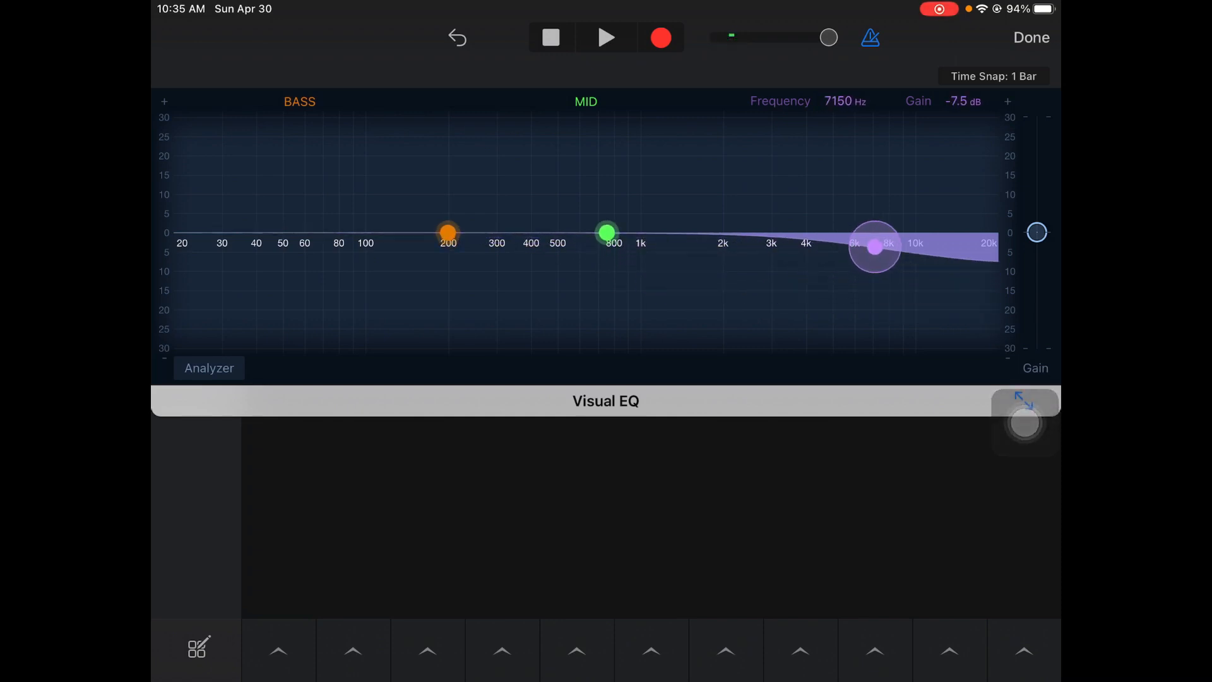
{"action": "left_click_drag", "start_coordinate": [874, 245], "coordinate": [977, 231]}
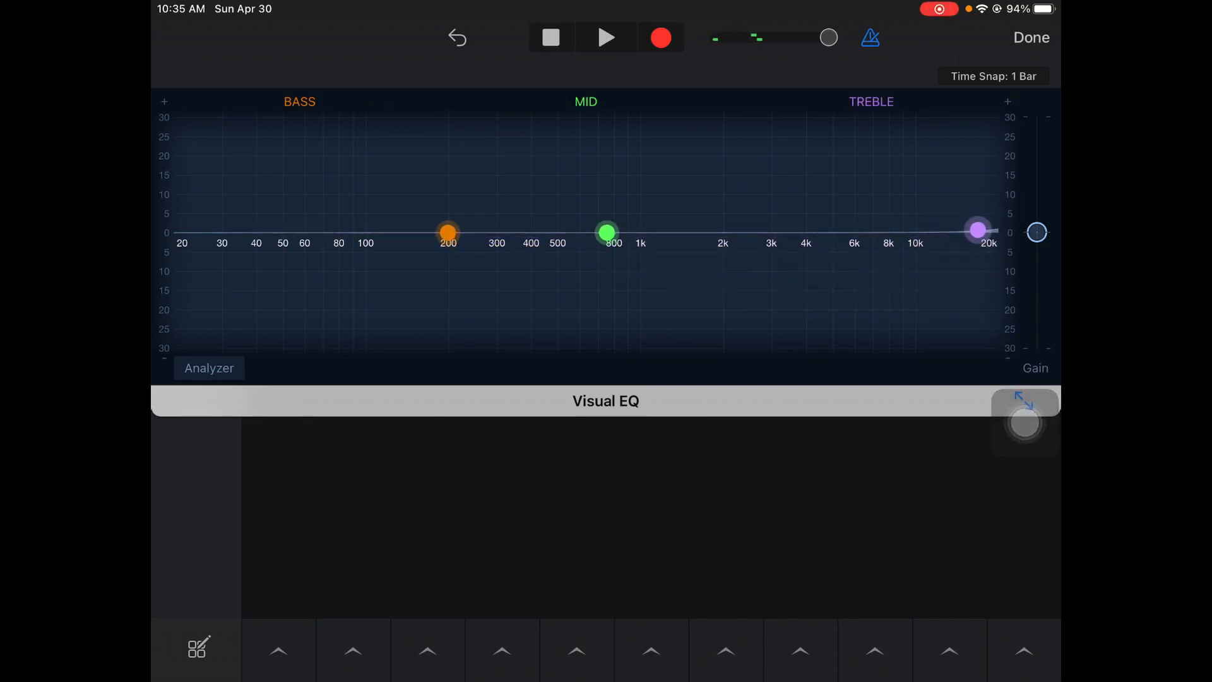
Try a deep bass cut and return it flat, then cut the mid band near 7 kHz
{"action": "left_click_drag", "start_coordinate": [447, 231], "coordinate": [637, 277]}
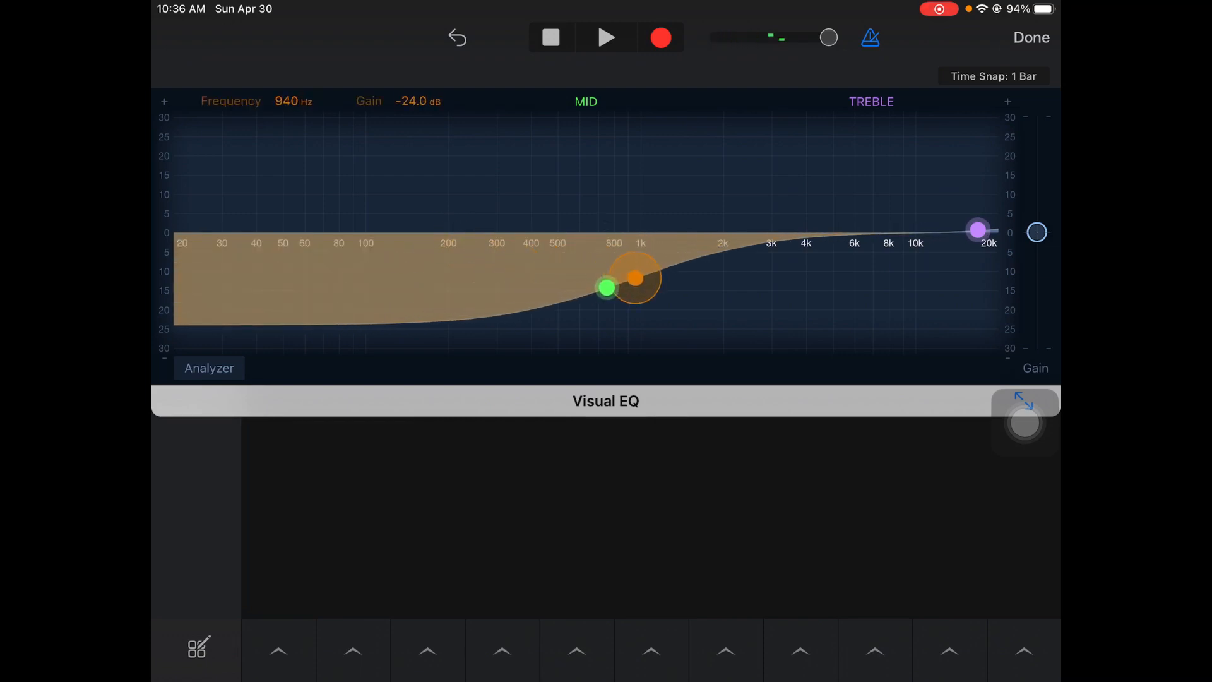
{"action": "left_click_drag", "start_coordinate": [636, 278], "coordinate": [638, 277]}
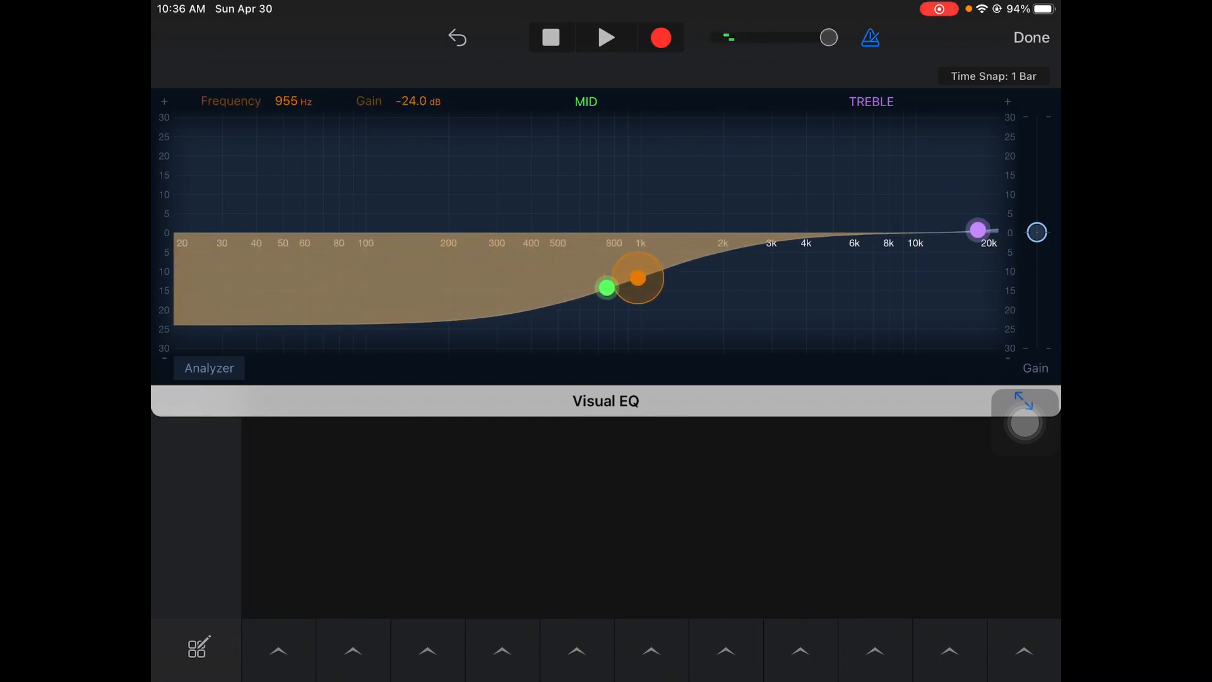
{"action": "left_click_drag", "start_coordinate": [637, 276], "coordinate": [509, 273]}
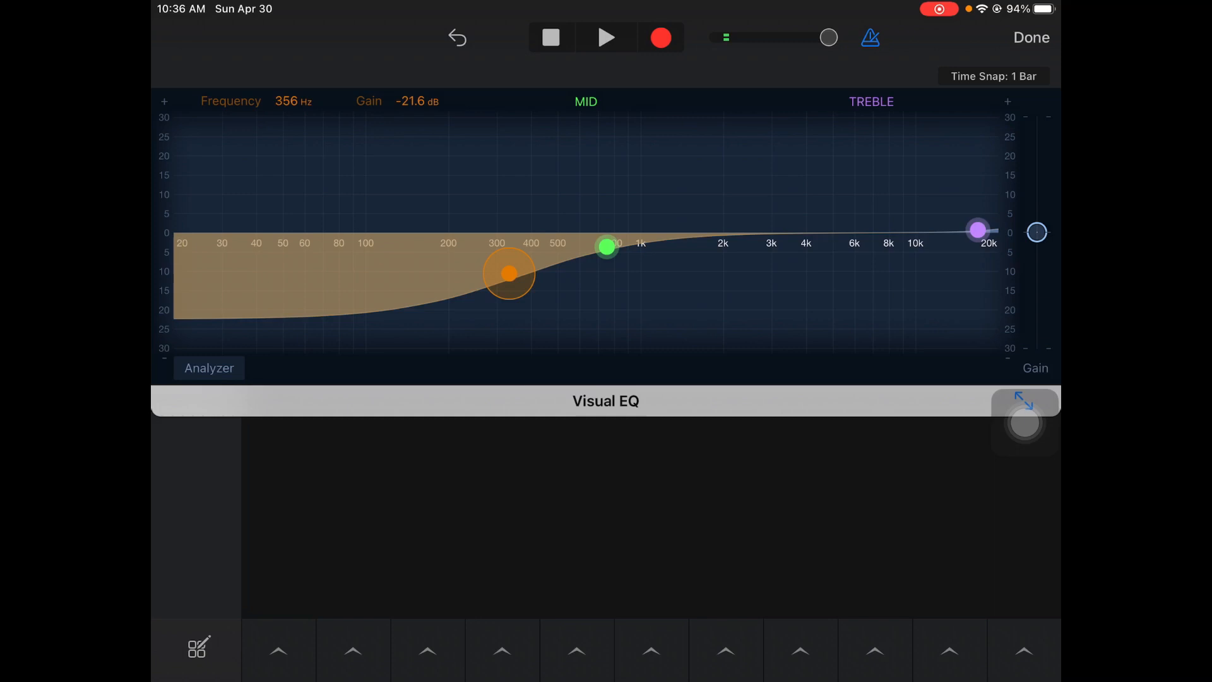
{"action": "left_click_drag", "start_coordinate": [508, 273], "coordinate": [485, 232]}
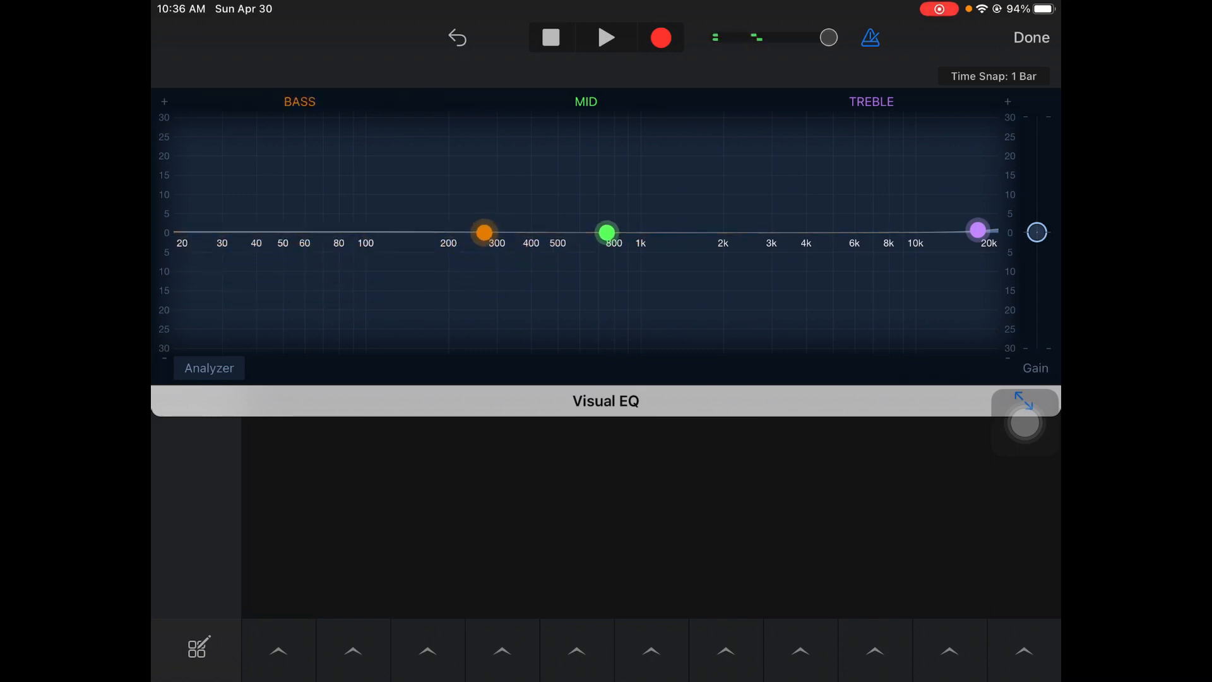
{"action": "left_click_drag", "start_coordinate": [607, 232], "coordinate": [719, 324]}
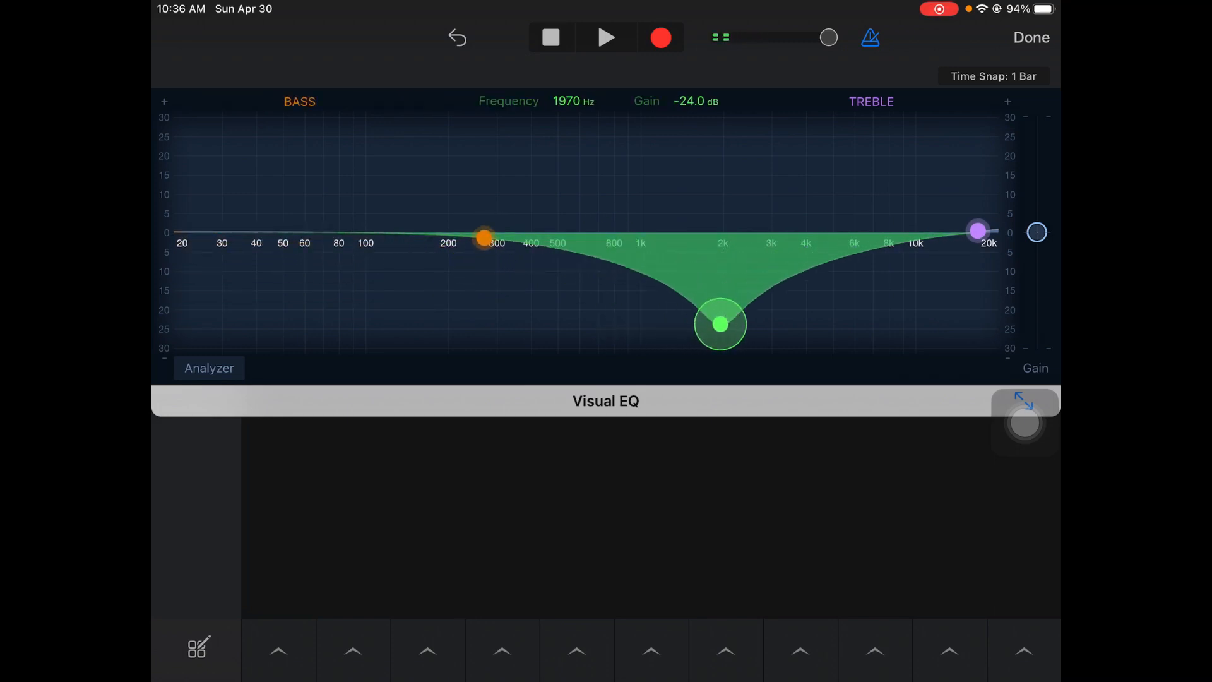
{"action": "left_click_drag", "start_coordinate": [719, 324], "coordinate": [878, 317]}
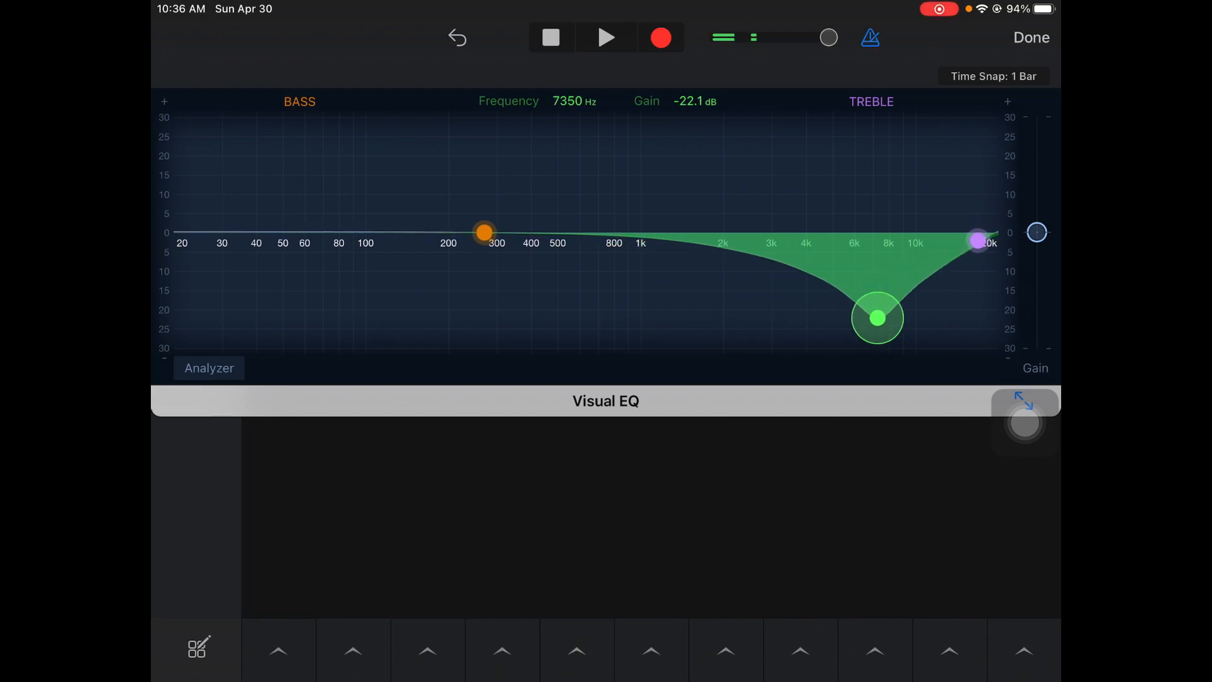
{"action": "left_click_drag", "start_coordinate": [878, 317], "coordinate": [658, 238]}
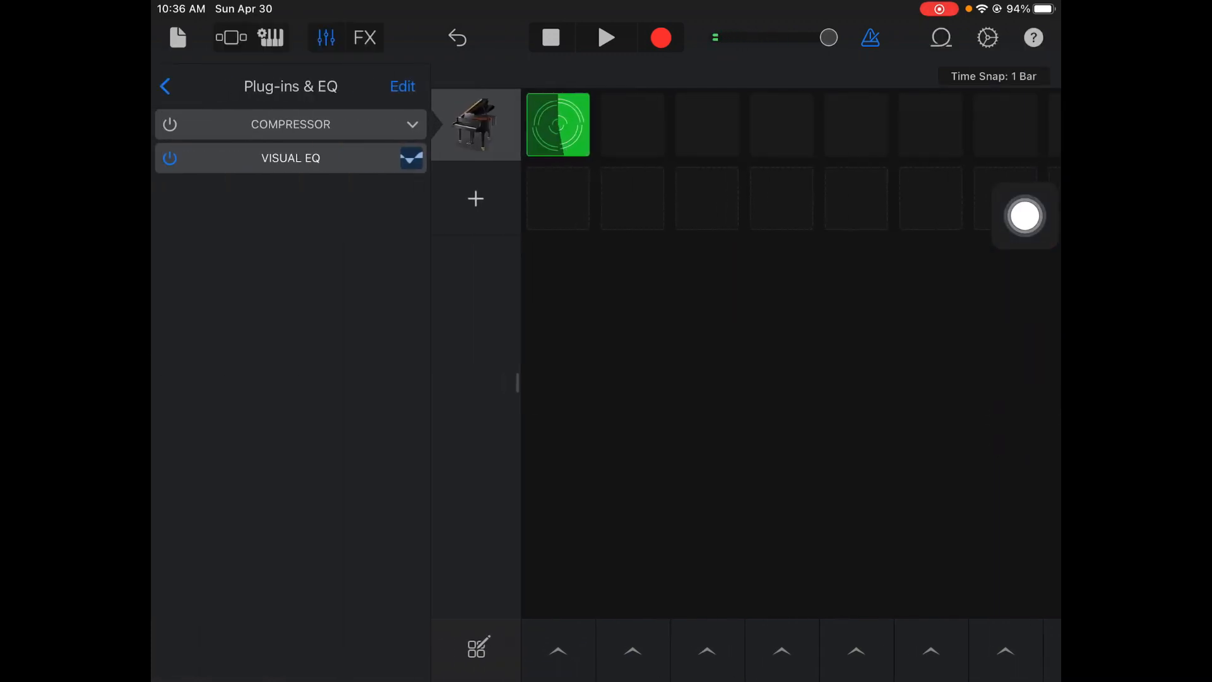
Add a Bitcrusher plug-in in the empty slot between Compressor and Visual EQ
{"action": "left_click_drag", "start_coordinate": [1024, 216], "coordinate": [186, 301]}
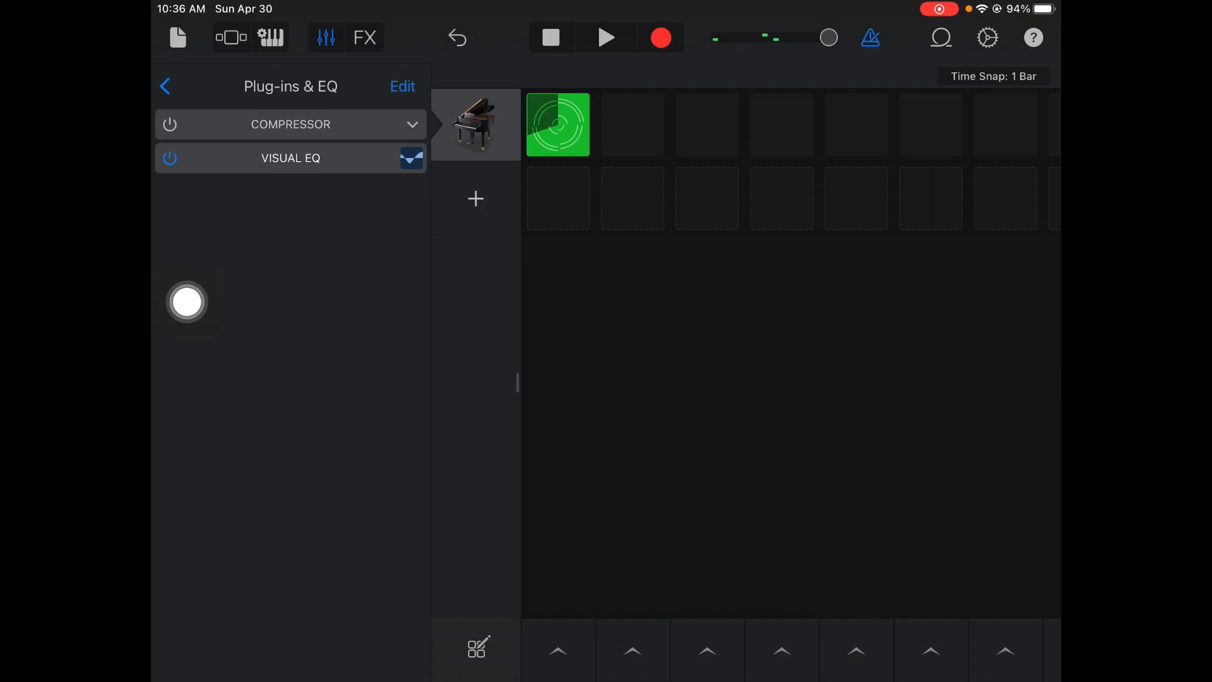
{"action": "left_click", "coordinate": [402, 86]}
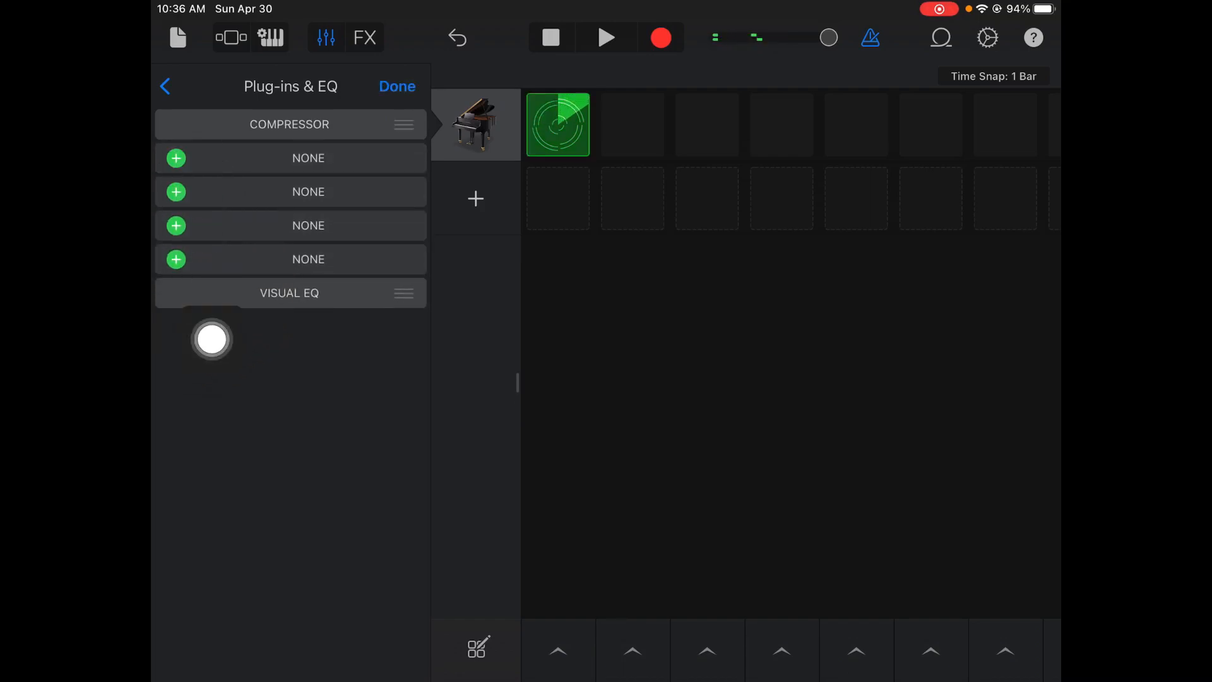
{"action": "left_click", "coordinate": [176, 158]}
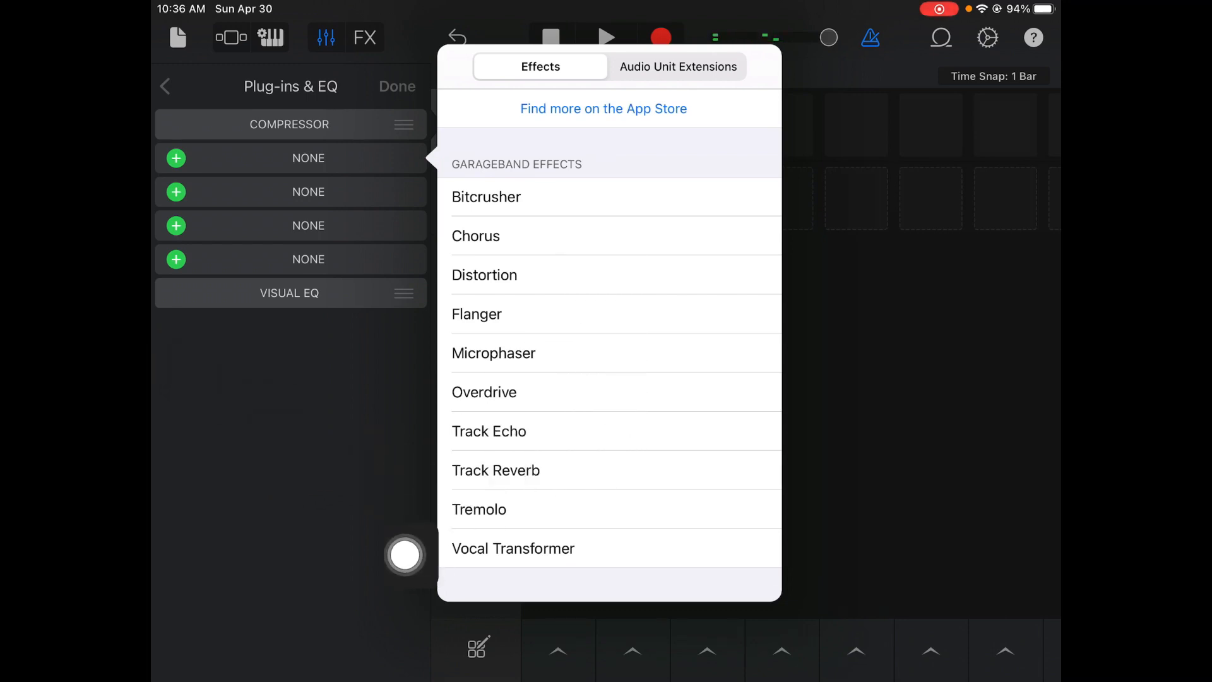
{"action": "left_click", "coordinate": [486, 196]}
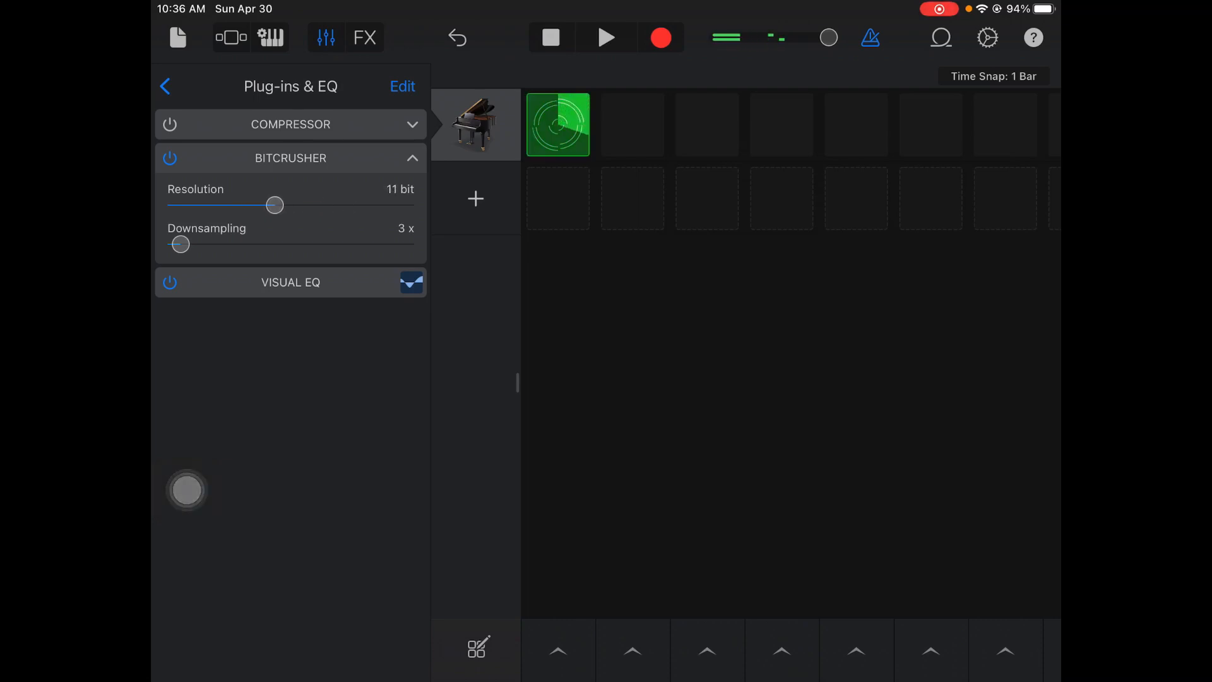
Set the Bitcrusher resolution to 1 bit and downsampling to 1x
{"action": "left_click_drag", "start_coordinate": [275, 205], "coordinate": [227, 205]}
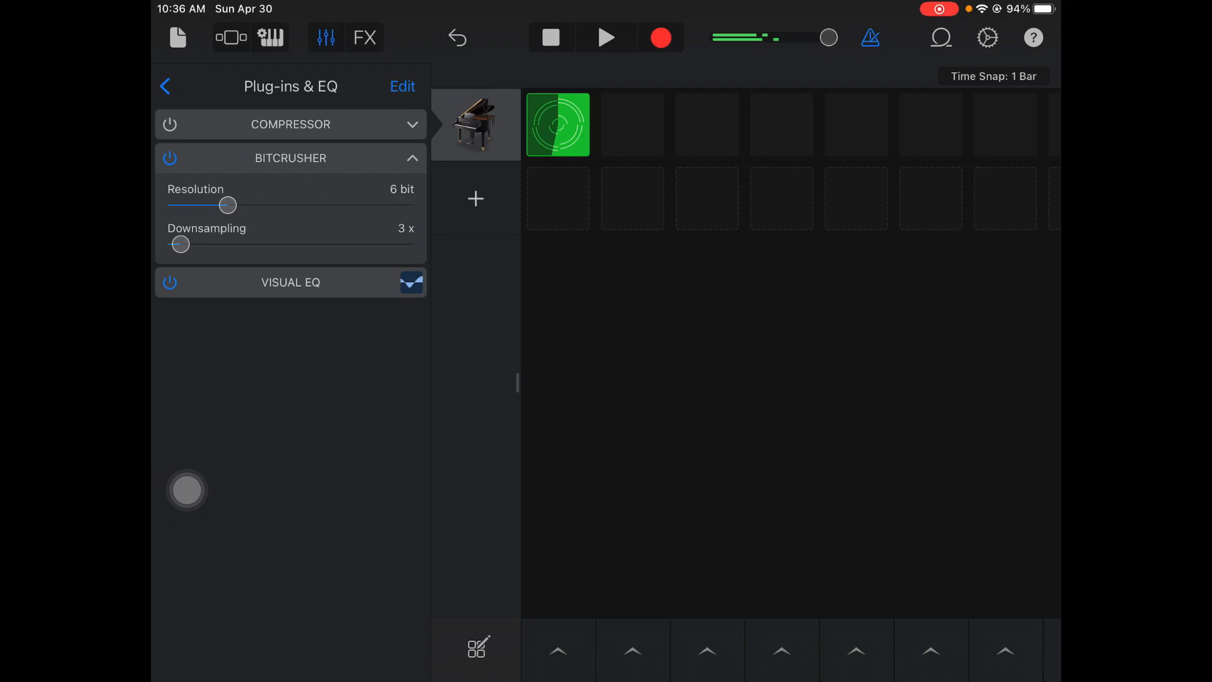
{"action": "left_click_drag", "start_coordinate": [180, 244], "coordinate": [271, 244]}
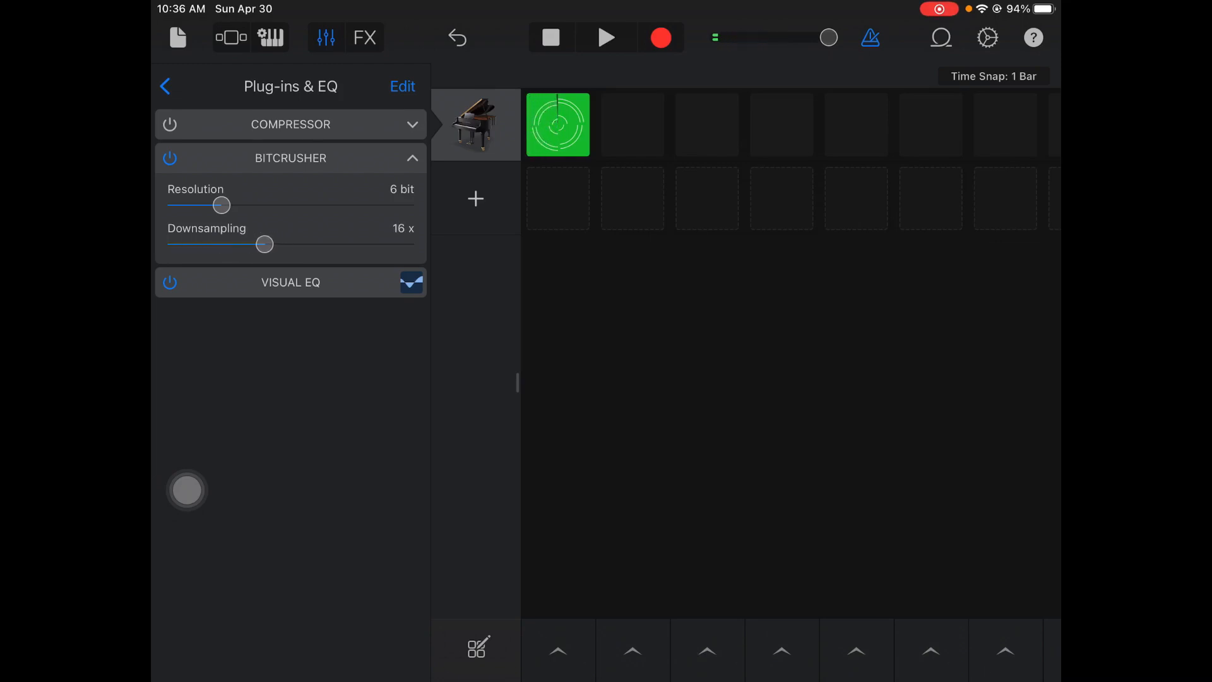
{"action": "left_click_drag", "start_coordinate": [265, 243], "coordinate": [168, 244]}
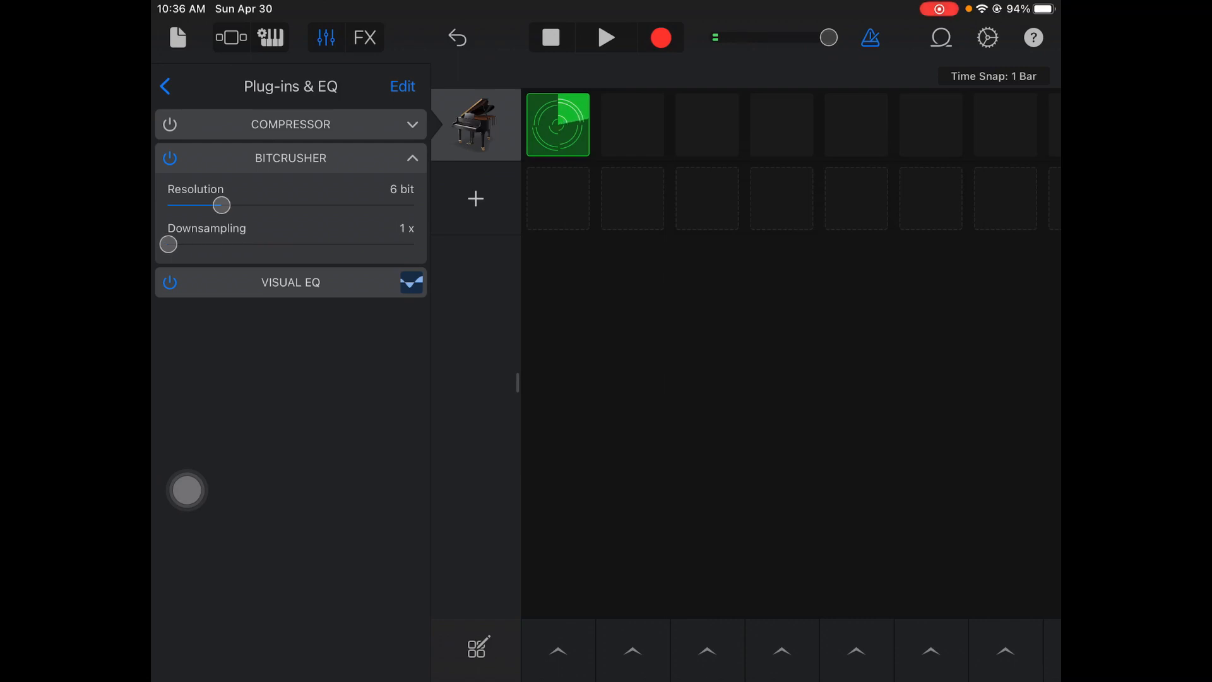
{"action": "left_click_drag", "start_coordinate": [222, 204], "coordinate": [169, 205]}
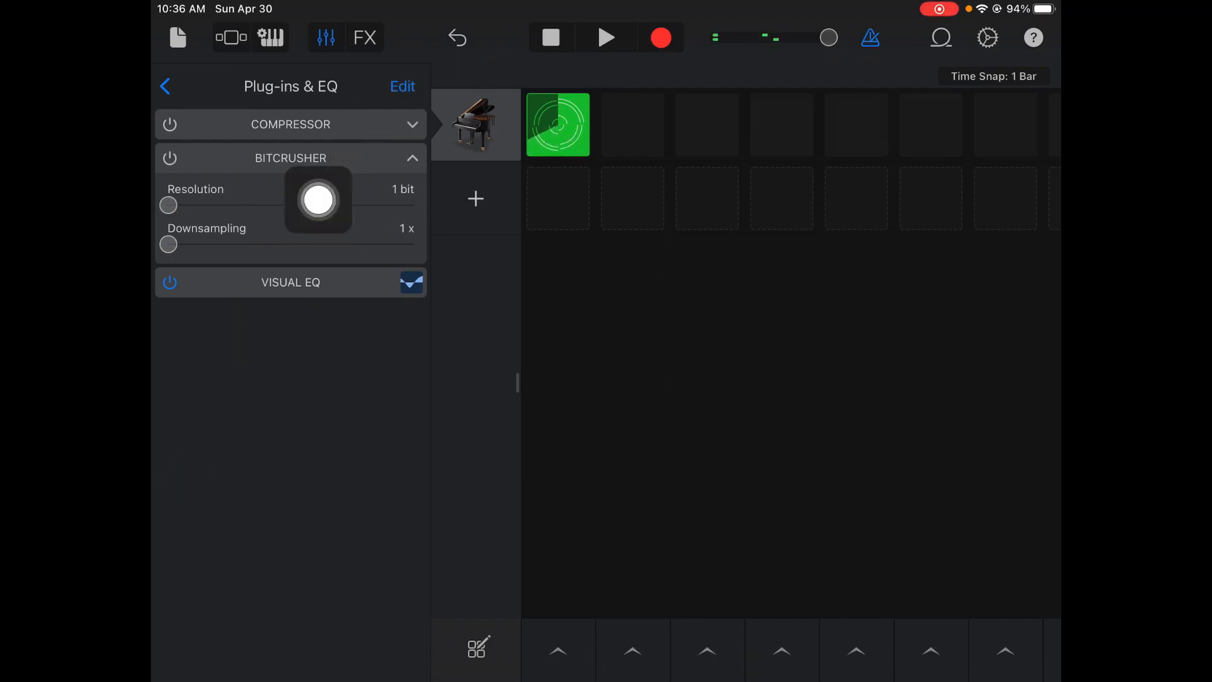
Delete the Bitcrusher plug-in and bring up the effects list for an empty slot
{"action": "left_click", "coordinate": [402, 86]}
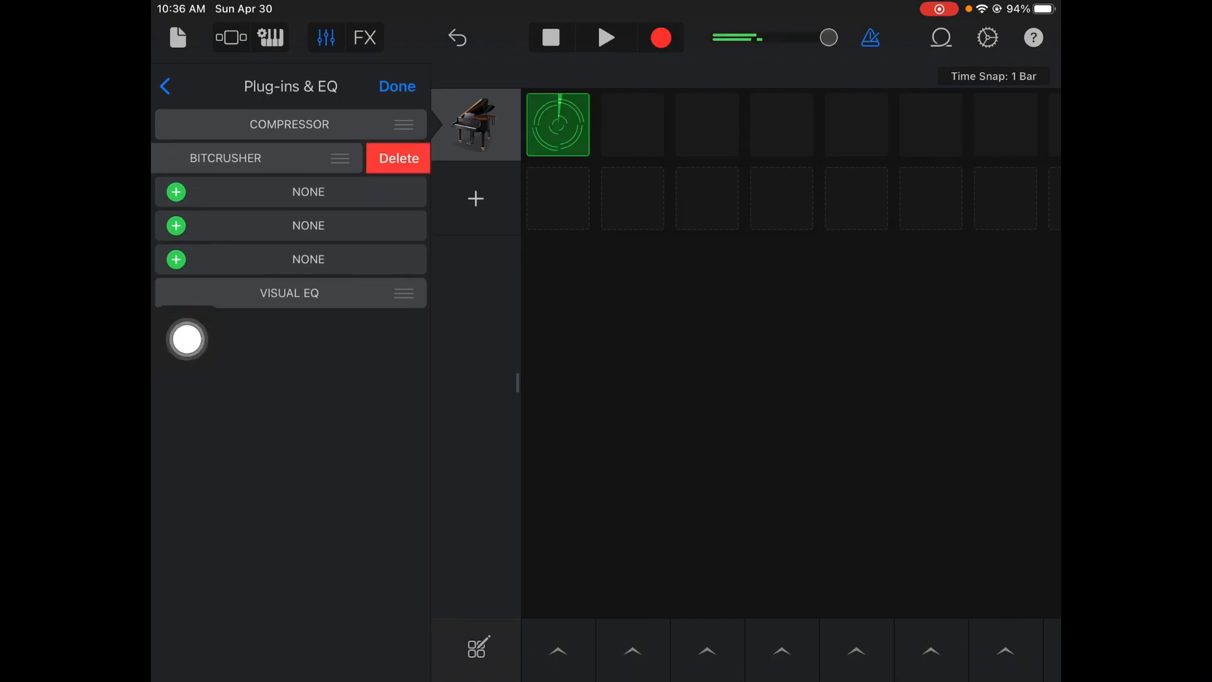
{"action": "left_click", "coordinate": [398, 158]}
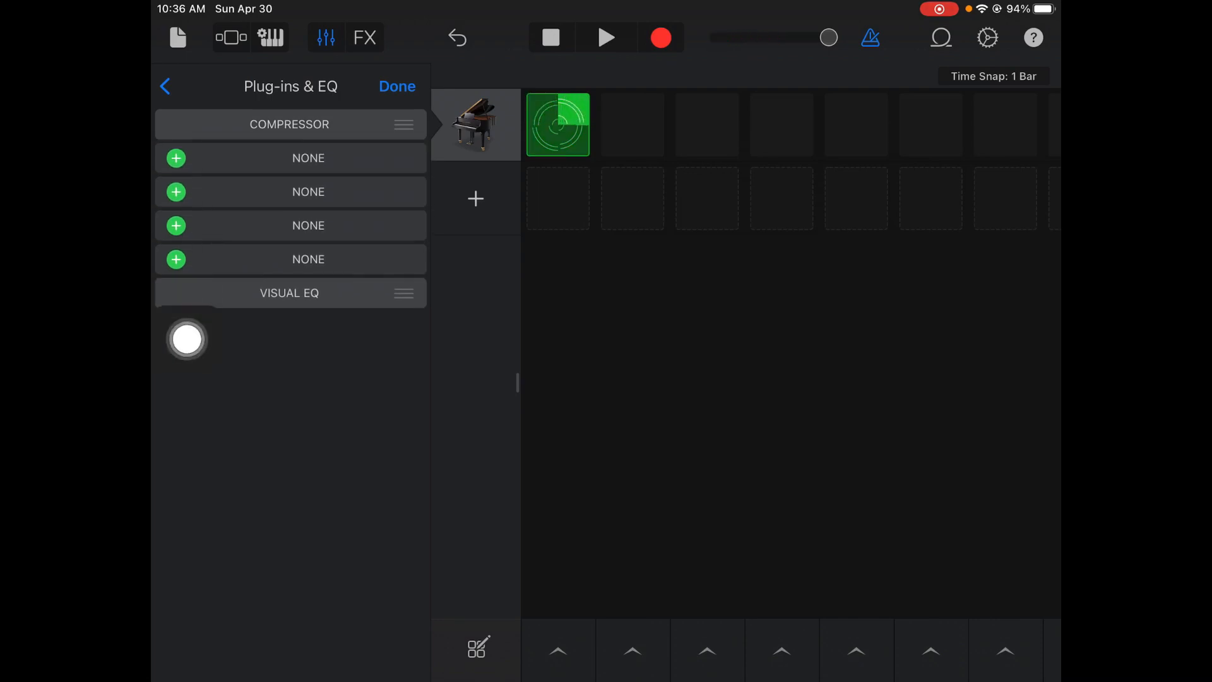
{"action": "left_click", "coordinate": [175, 158]}
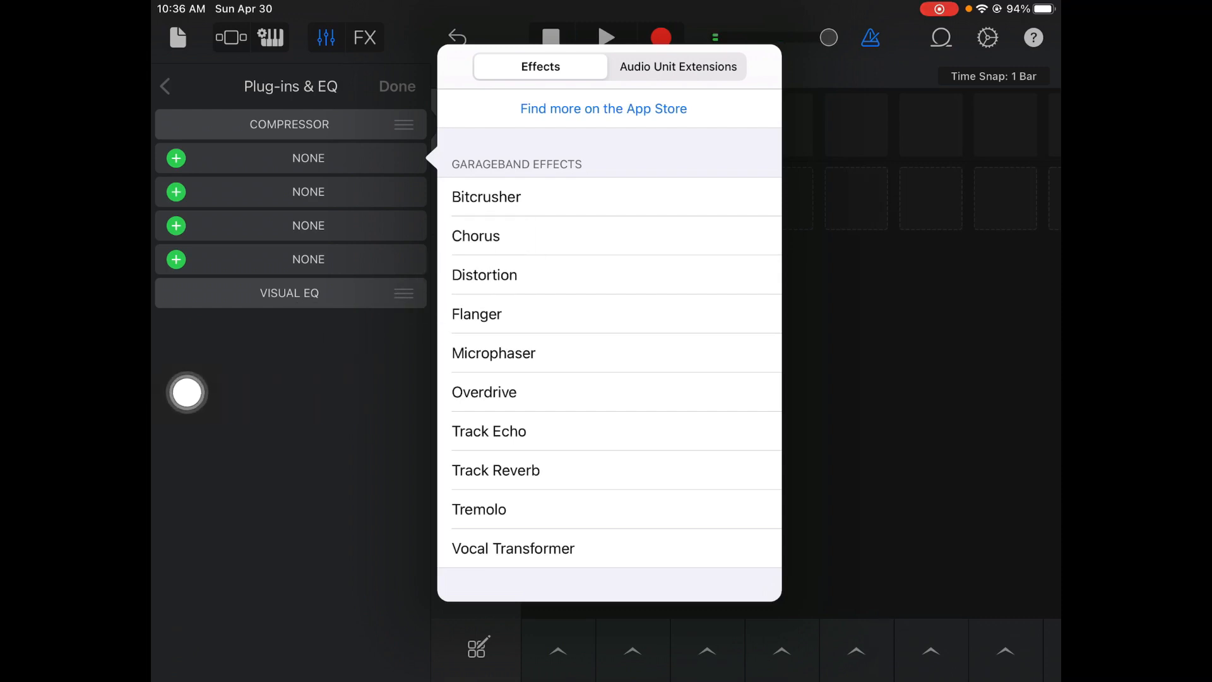
Add a Chorus plug-in and set its Mix to 56%
{"action": "left_click", "coordinate": [476, 235]}
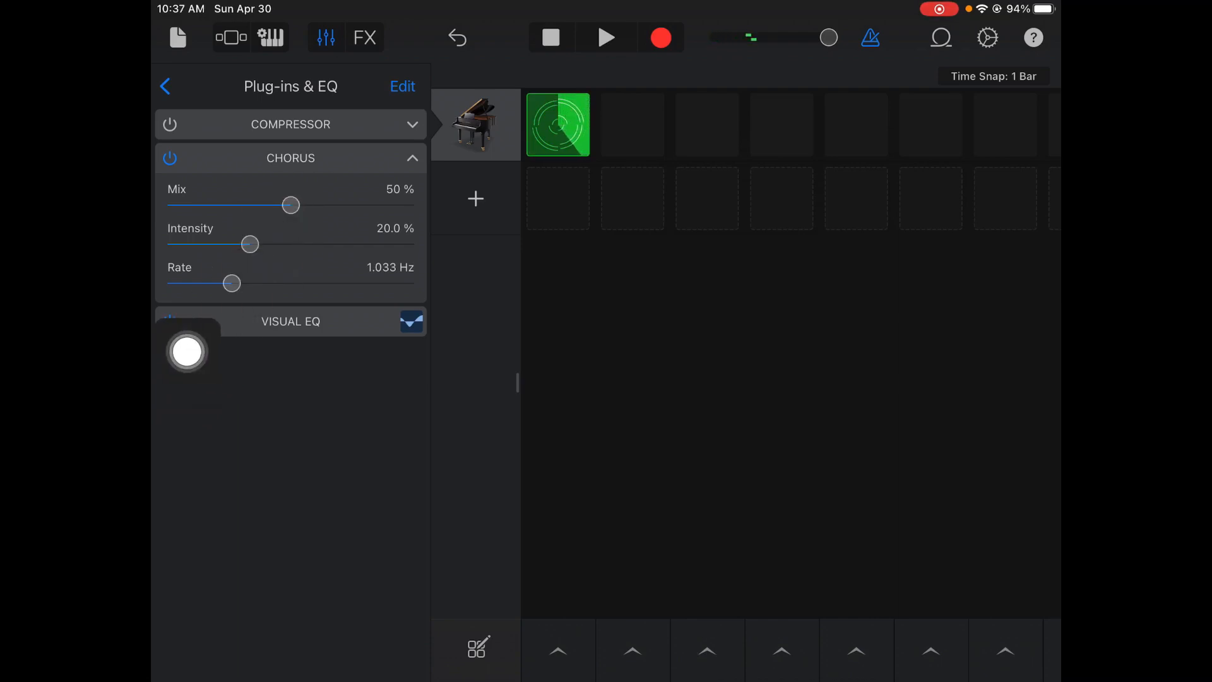
{"action": "left_click_drag", "start_coordinate": [291, 204], "coordinate": [412, 204]}
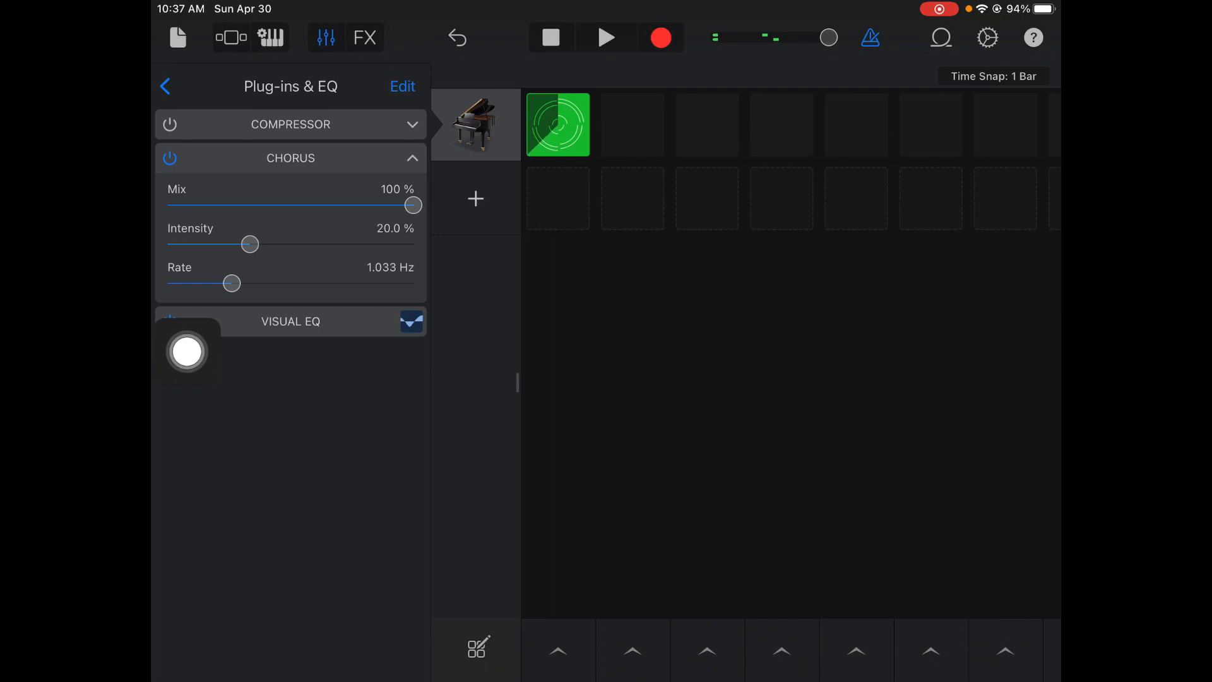
{"action": "left_click_drag", "start_coordinate": [411, 204], "coordinate": [169, 205]}
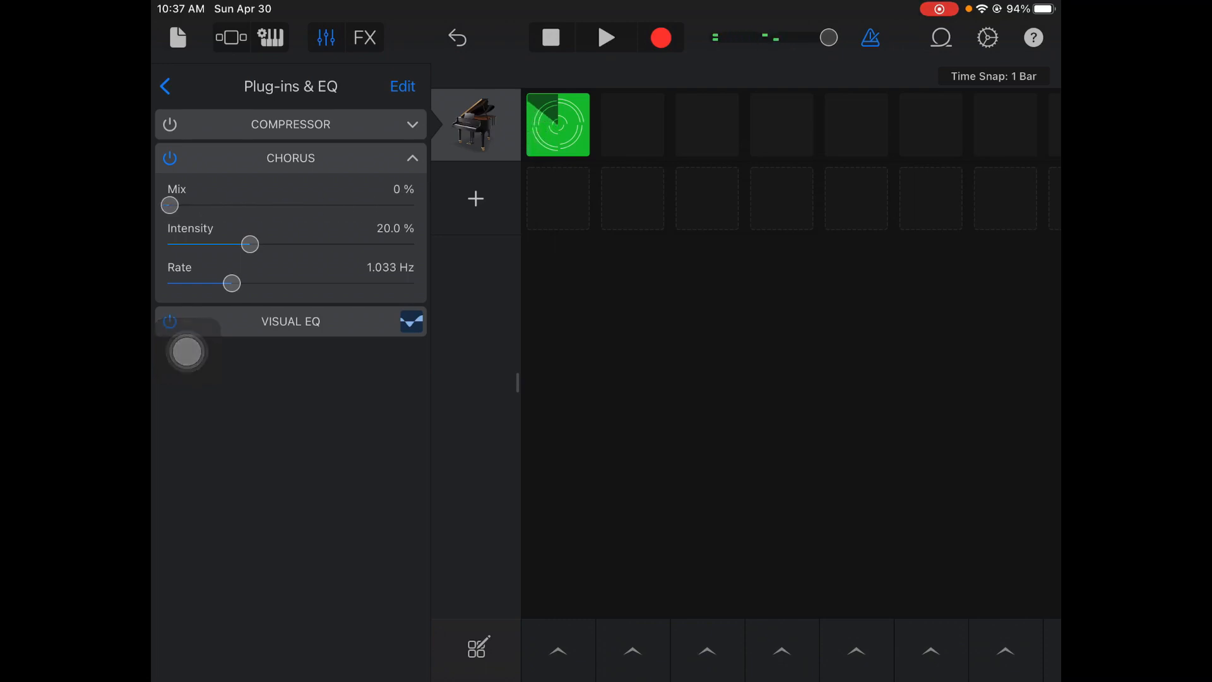
{"action": "left_click_drag", "start_coordinate": [169, 205], "coordinate": [279, 205]}
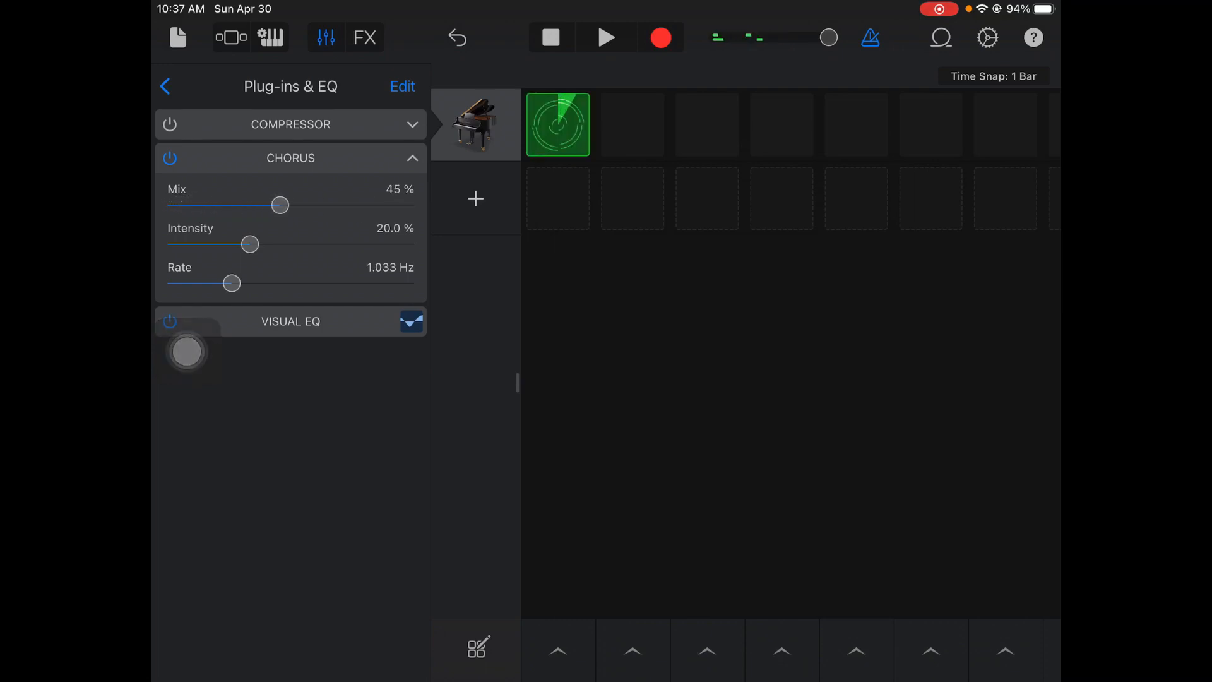
{"action": "left_click_drag", "start_coordinate": [280, 204], "coordinate": [309, 205]}
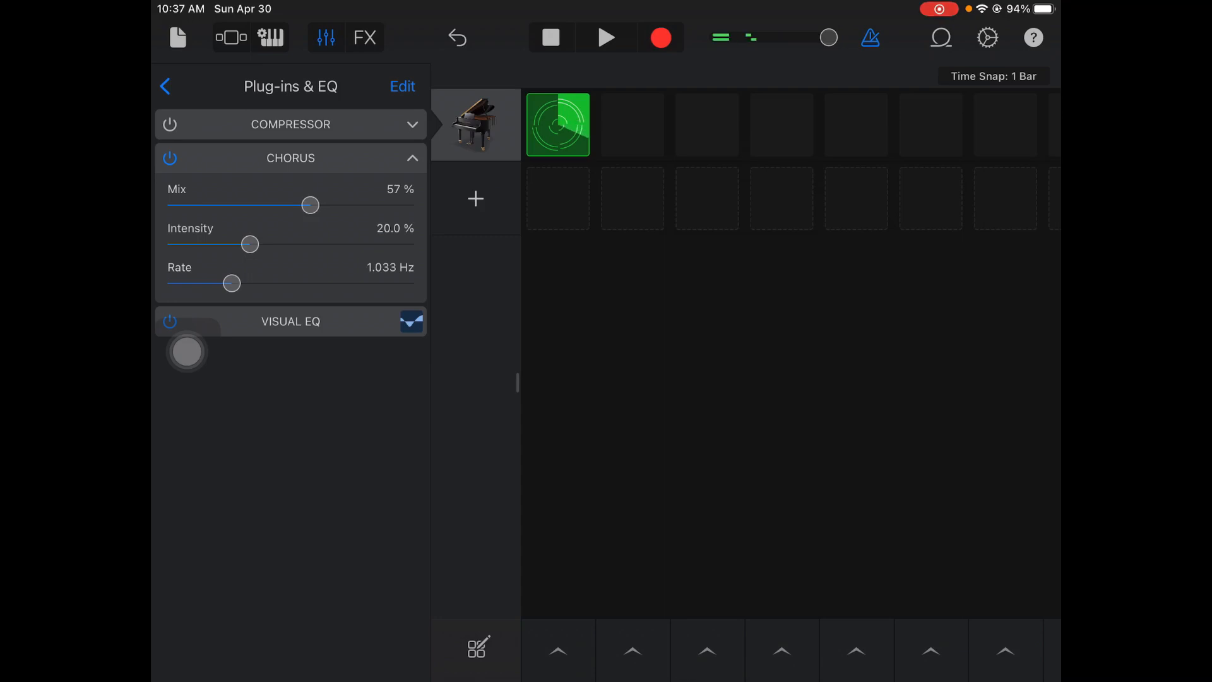
{"action": "left_click_drag", "start_coordinate": [310, 204], "coordinate": [307, 205]}
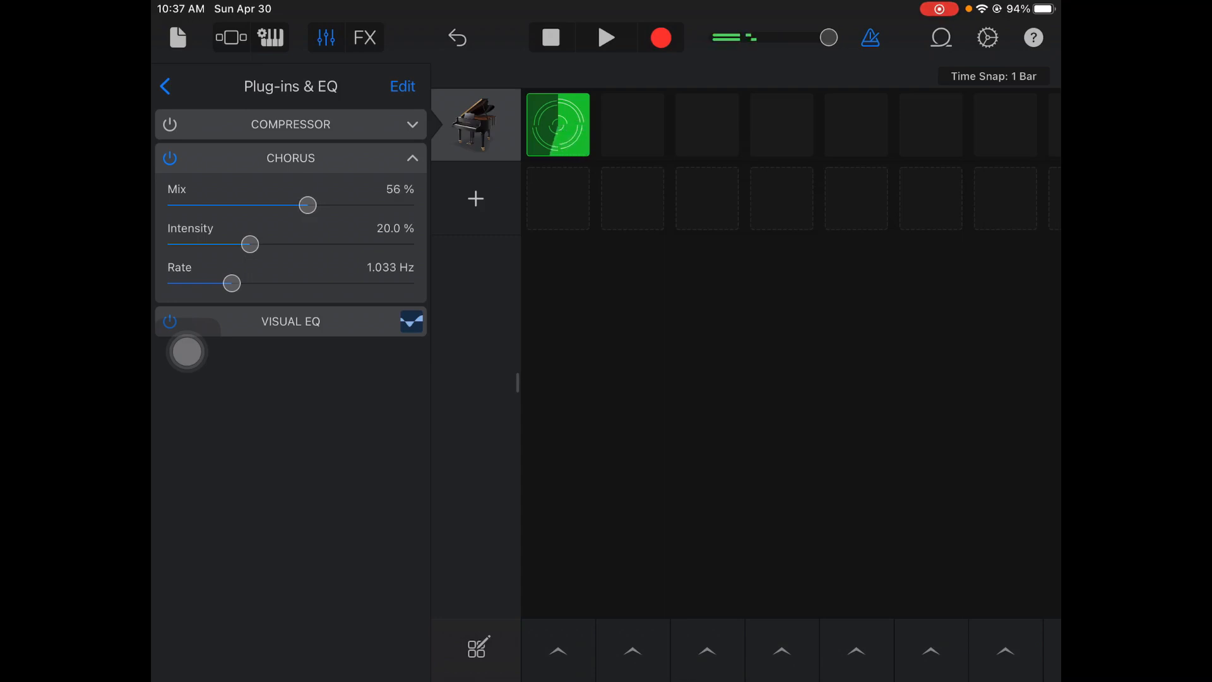
Set Chorus Intensity to 17.5% and slow its Rate down after a brief speed-up
{"action": "left_click_drag", "start_coordinate": [248, 244], "coordinate": [370, 244]}
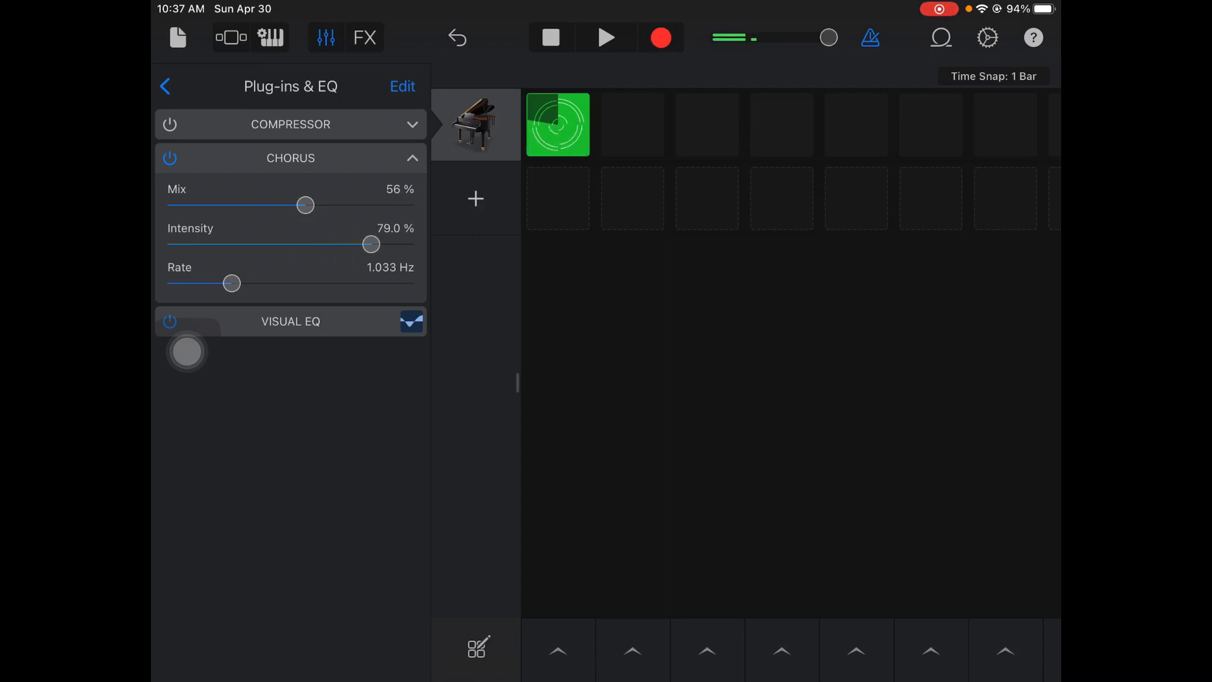
{"action": "left_click_drag", "start_coordinate": [370, 243], "coordinate": [257, 244]}
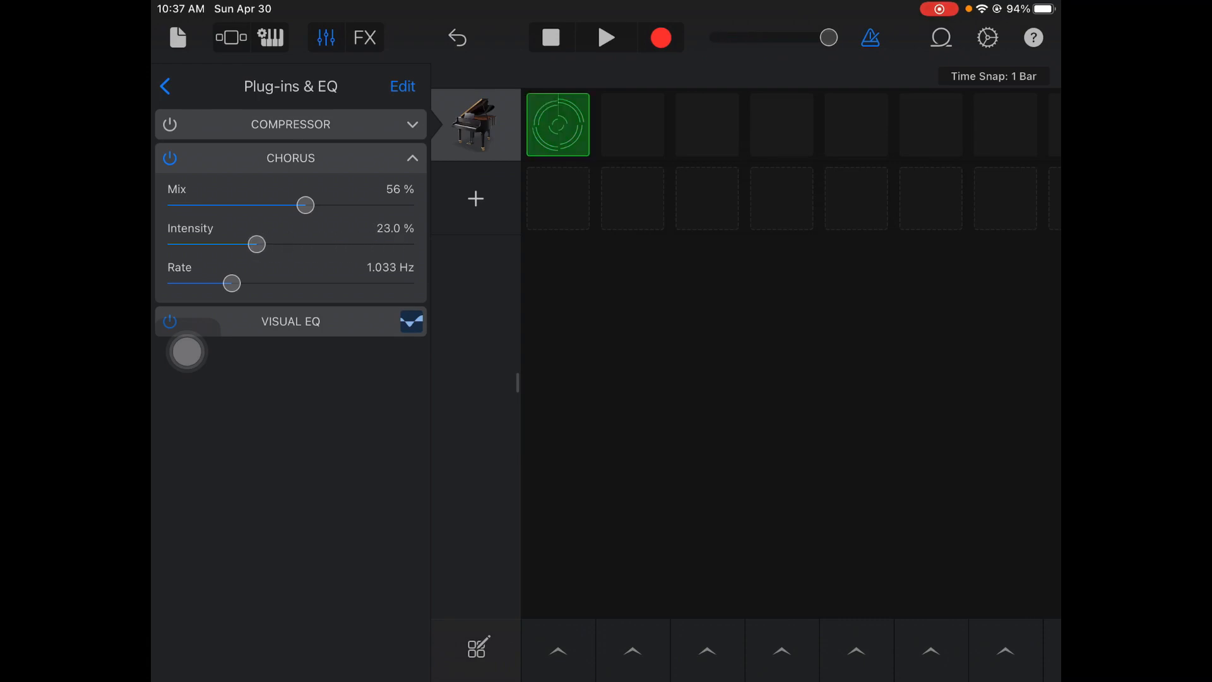
{"action": "left_click_drag", "start_coordinate": [257, 244], "coordinate": [244, 244]}
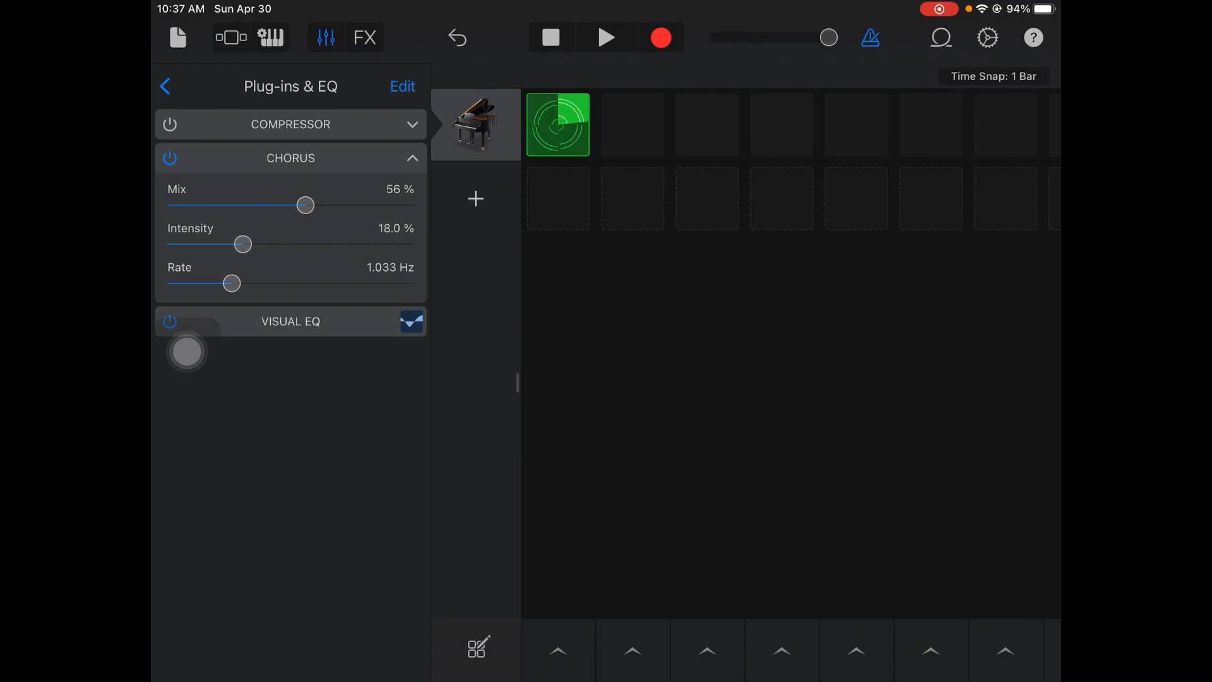
{"action": "left_click_drag", "start_coordinate": [243, 245], "coordinate": [241, 245]}
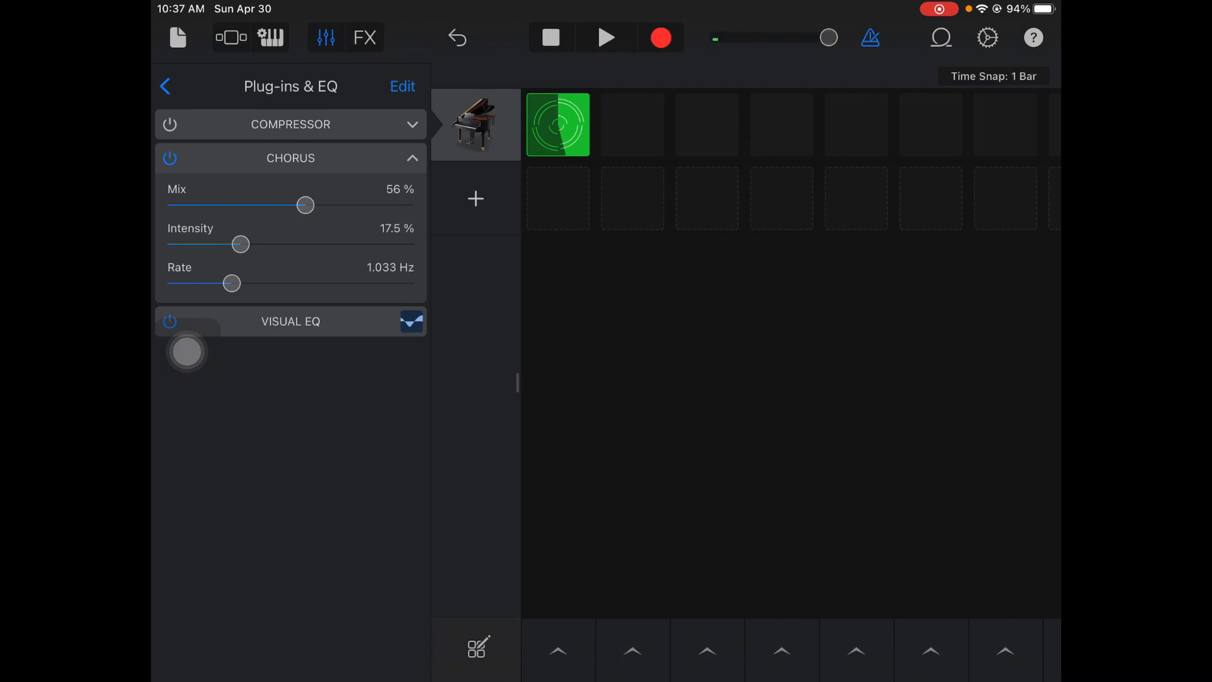
{"action": "left_click_drag", "start_coordinate": [230, 282], "coordinate": [356, 282]}
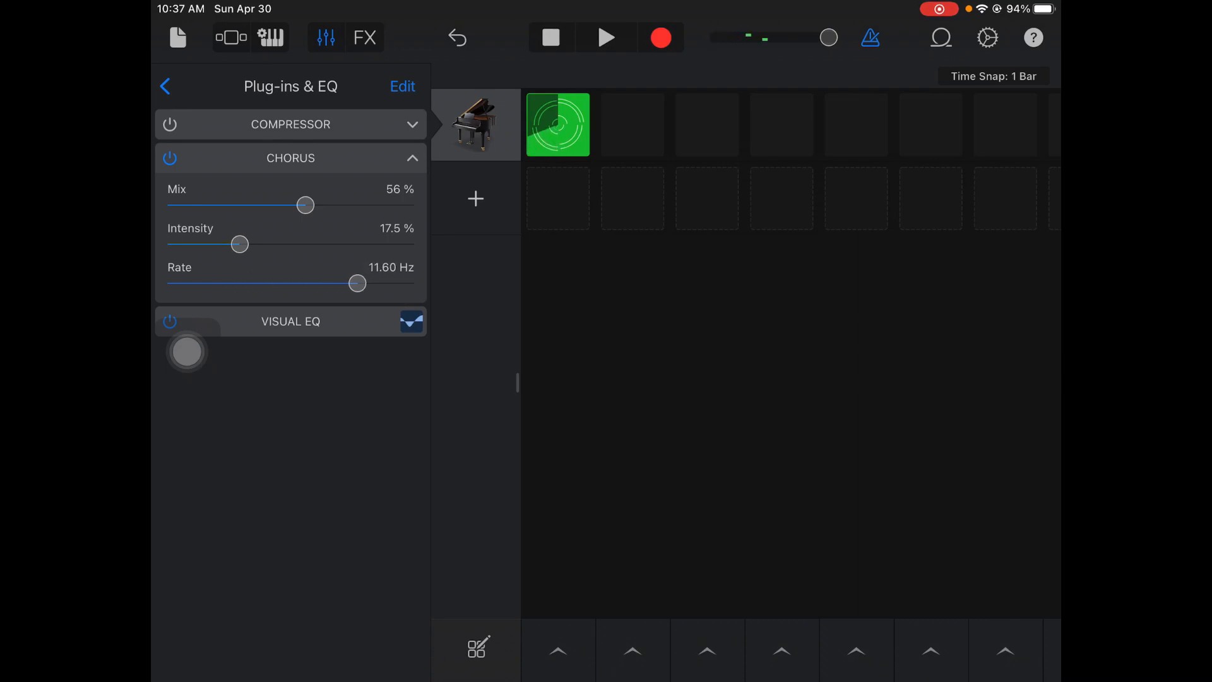
{"action": "left_click_drag", "start_coordinate": [355, 283], "coordinate": [252, 283]}
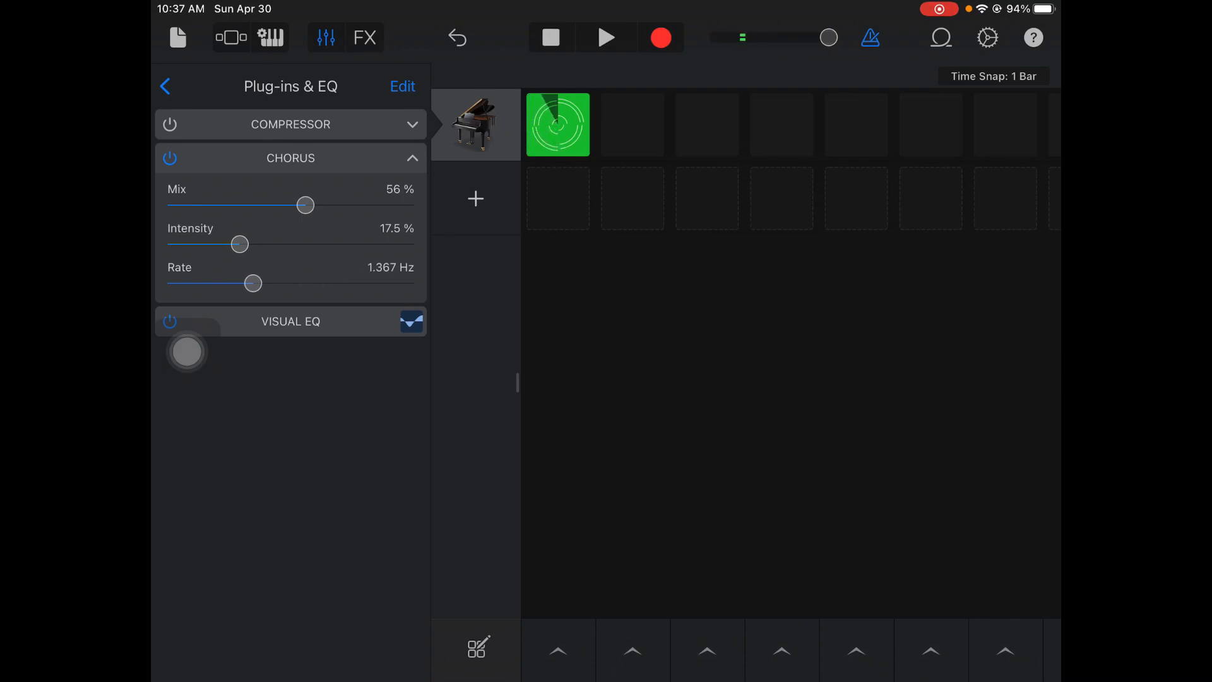
{"action": "left_click_drag", "start_coordinate": [251, 283], "coordinate": [214, 283]}
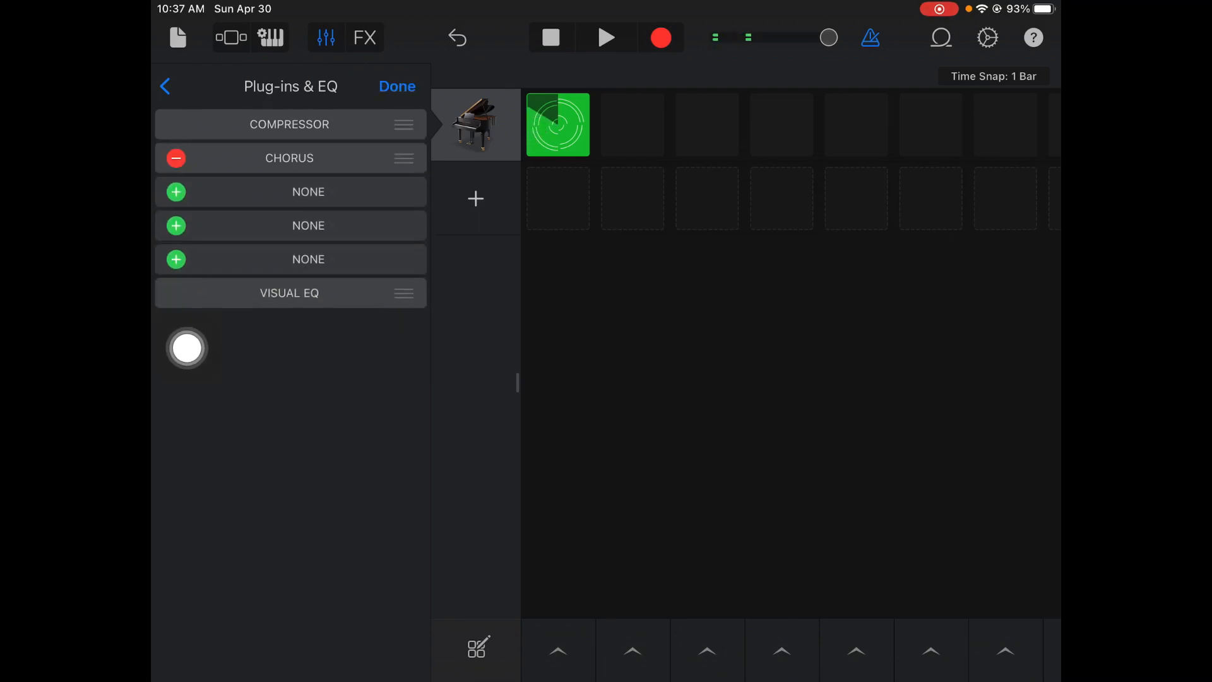
Add a Flanger below Chorus with Mix 81% and Rate 0.500 Hz, then enter Edit mode
{"action": "left_click", "coordinate": [176, 192]}
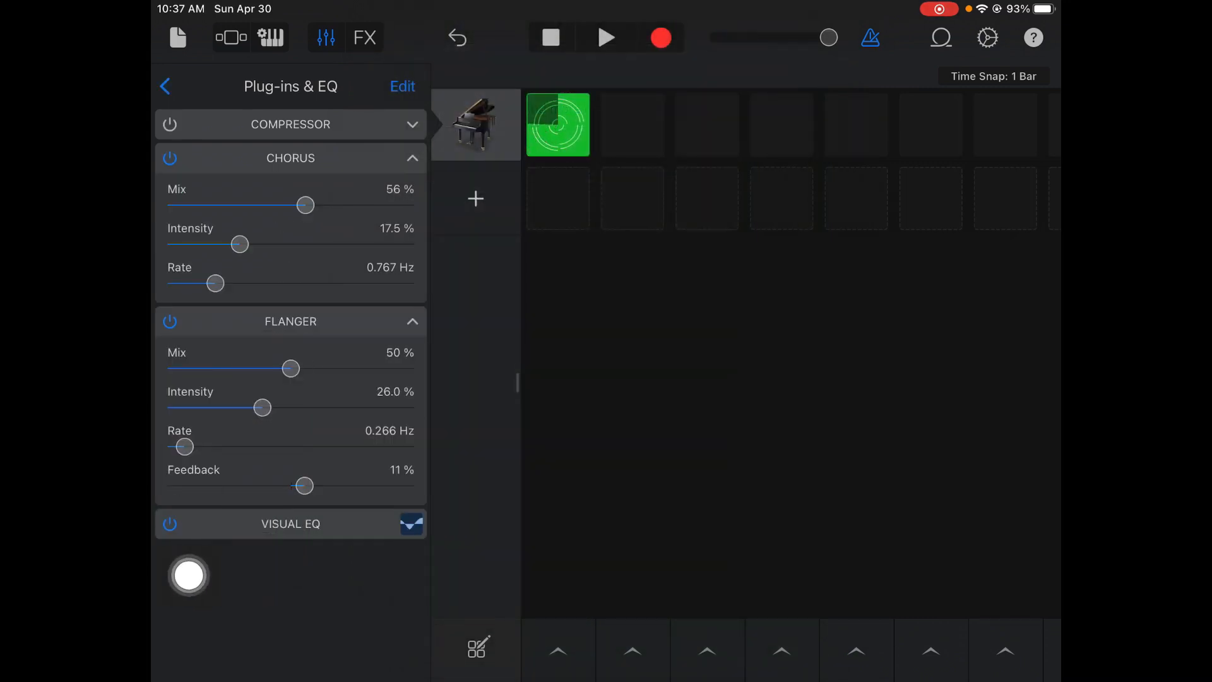
{"action": "left_click_drag", "start_coordinate": [292, 368], "coordinate": [379, 368]}
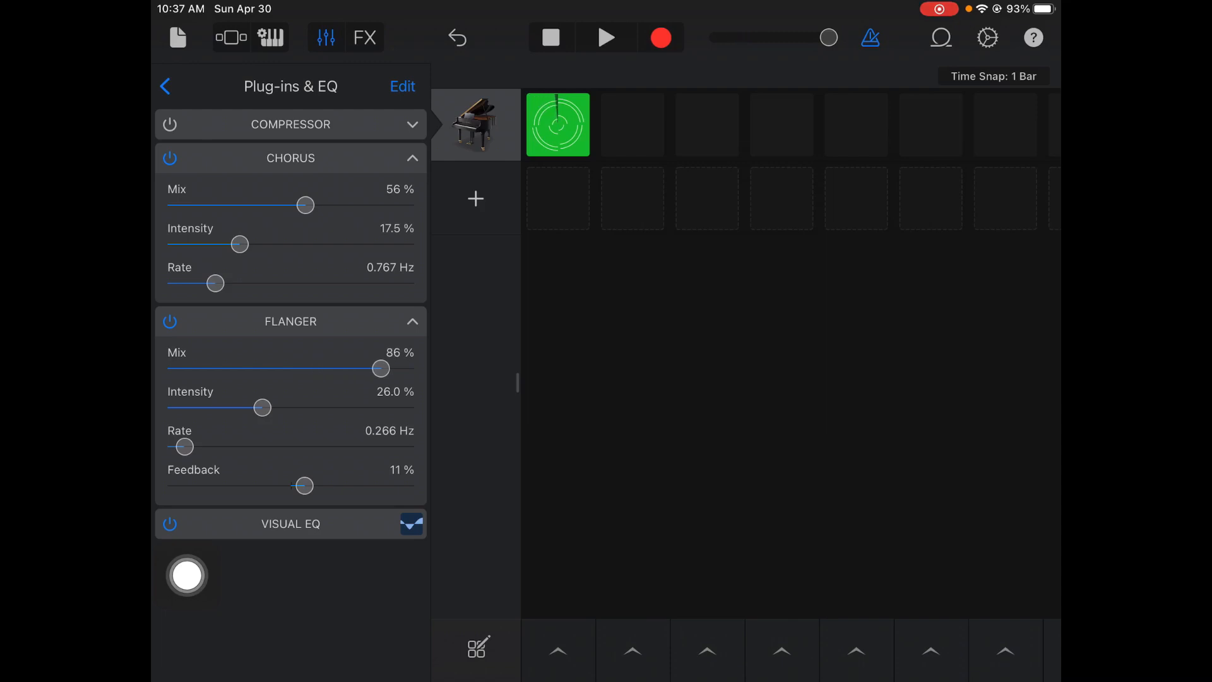
{"action": "left_click_drag", "start_coordinate": [380, 369], "coordinate": [368, 368]}
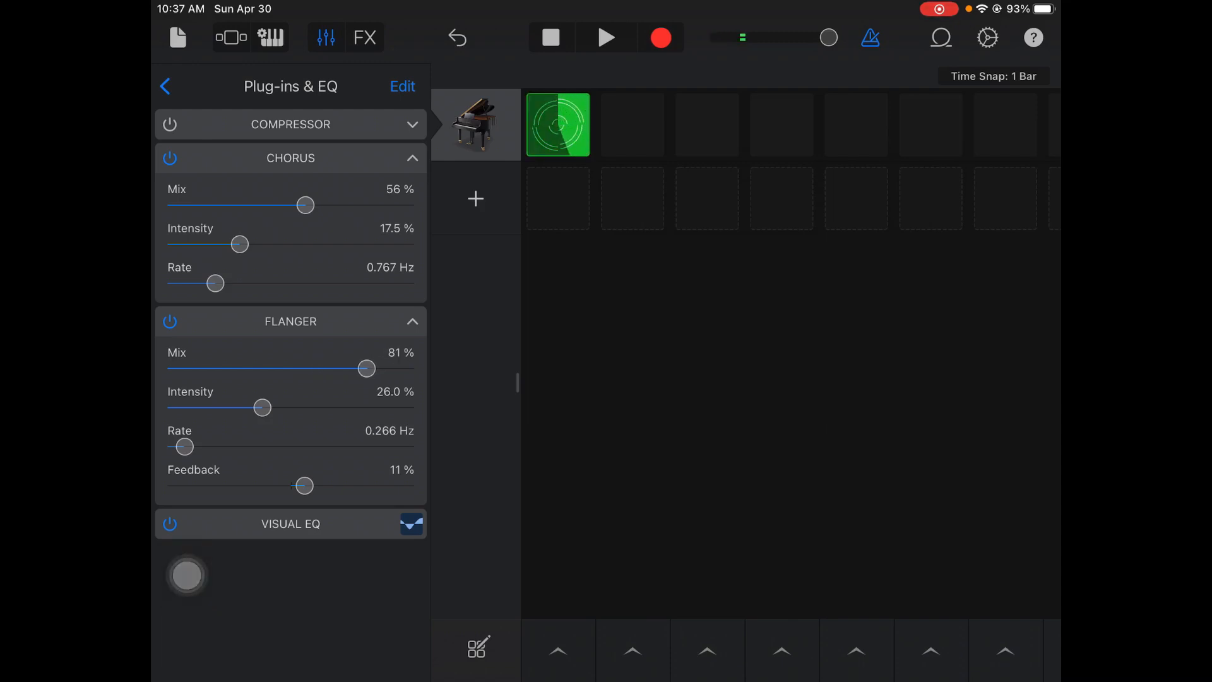
{"action": "left_click_drag", "start_coordinate": [182, 446], "coordinate": [330, 446]}
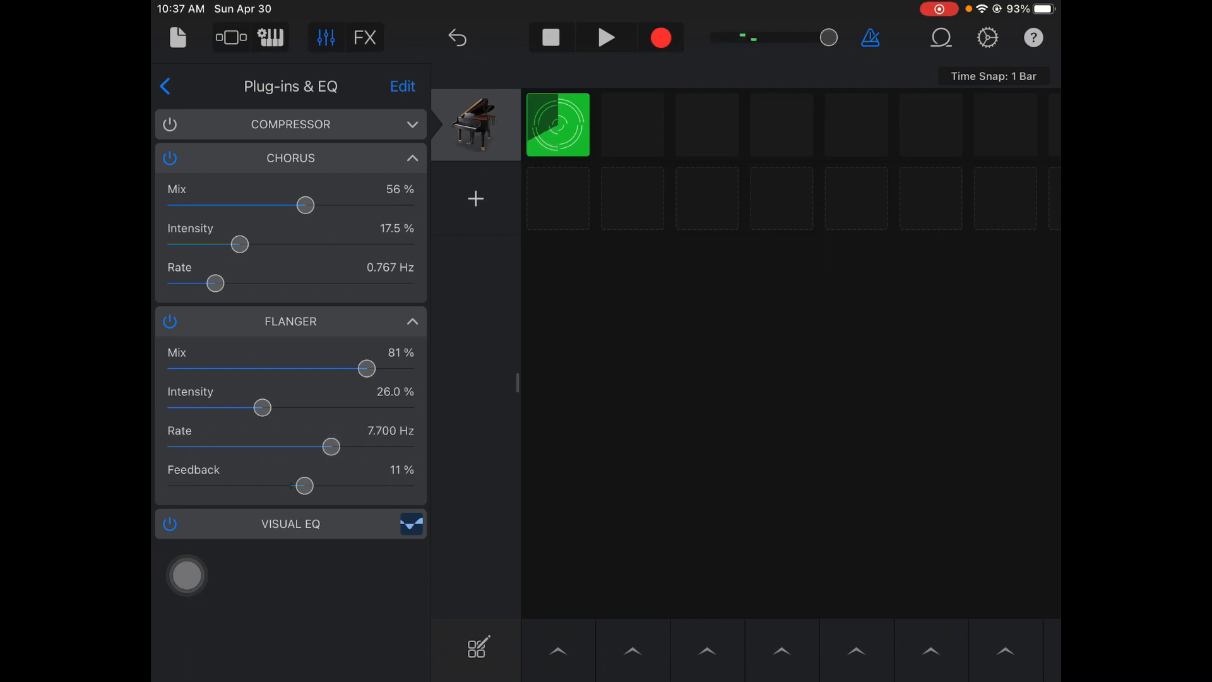
{"action": "left_click_drag", "start_coordinate": [330, 446], "coordinate": [231, 447]}
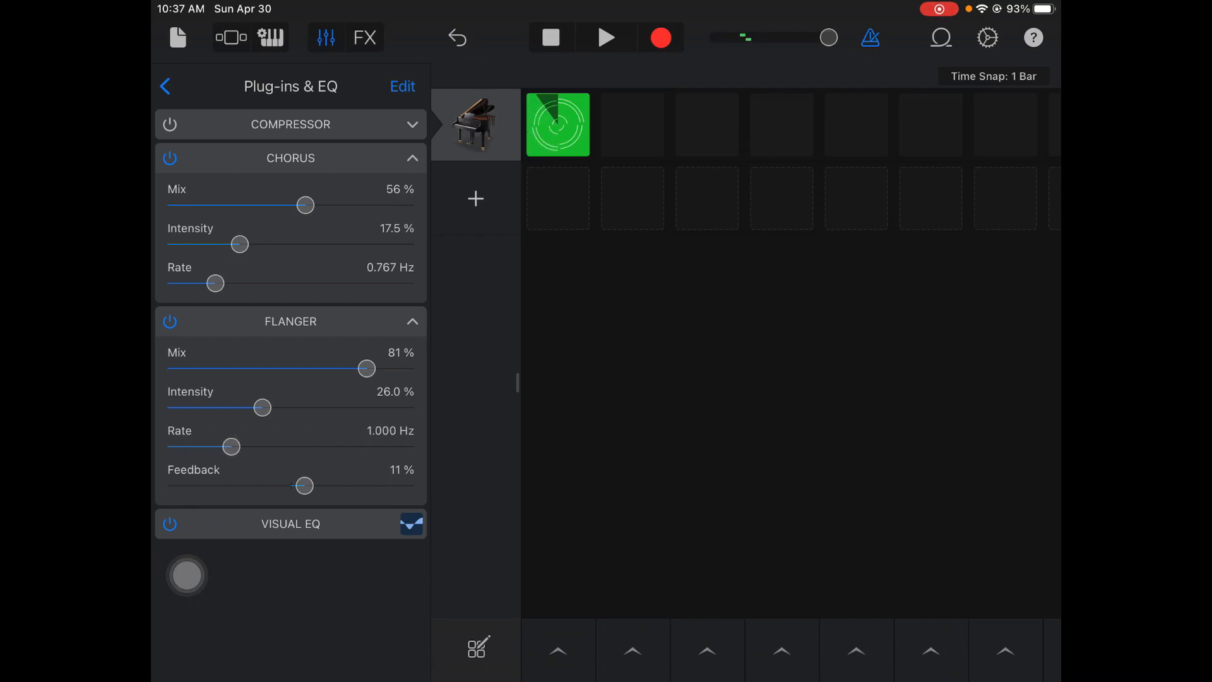
{"action": "left_click_drag", "start_coordinate": [230, 447], "coordinate": [210, 447]}
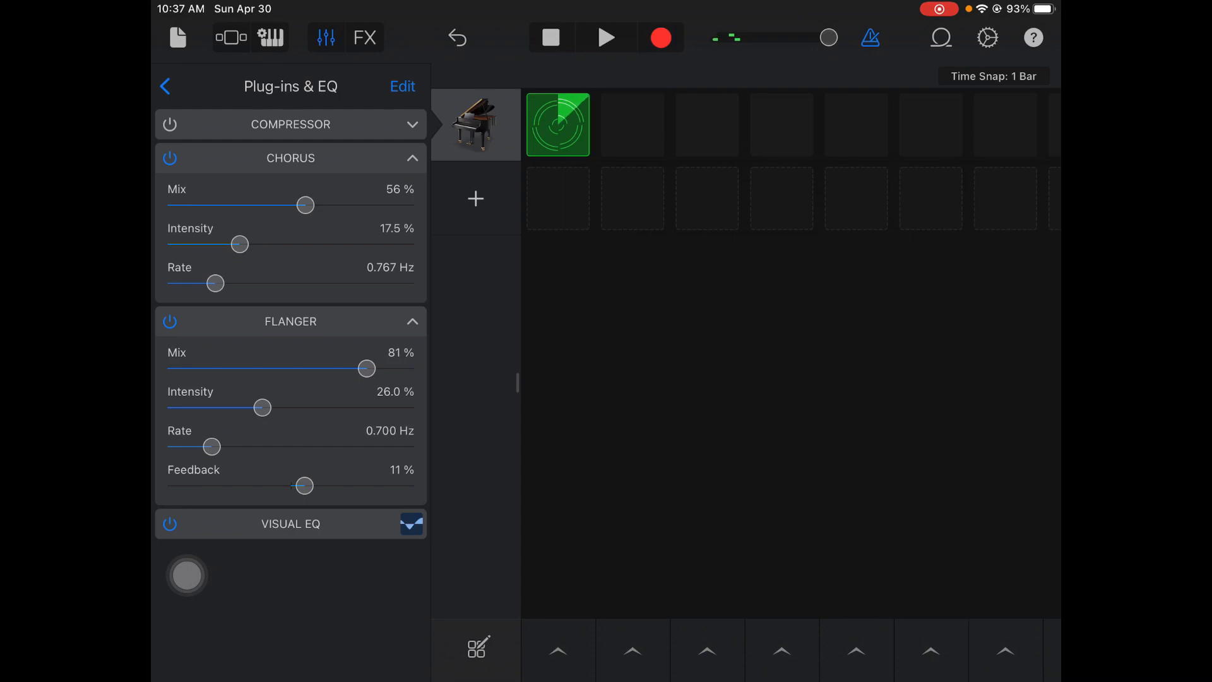
{"action": "left_click_drag", "start_coordinate": [214, 446], "coordinate": [204, 446]}
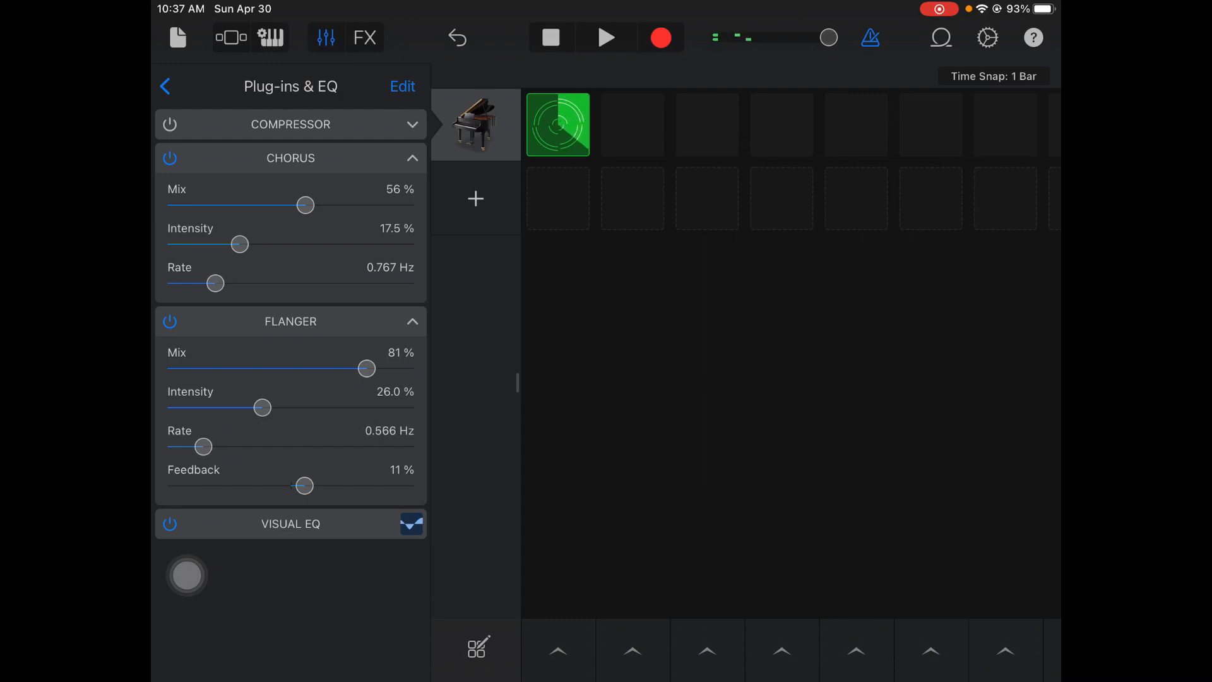
{"action": "left_click_drag", "start_coordinate": [205, 446], "coordinate": [195, 446]}
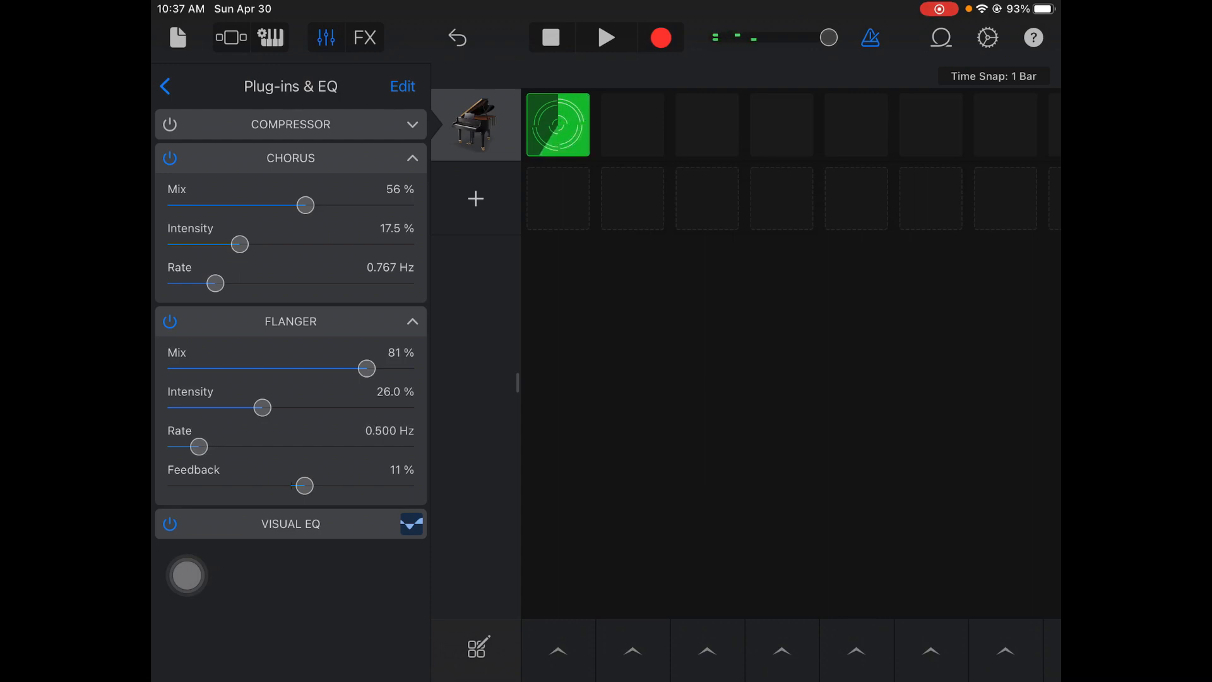
{"action": "left_click", "coordinate": [402, 86]}
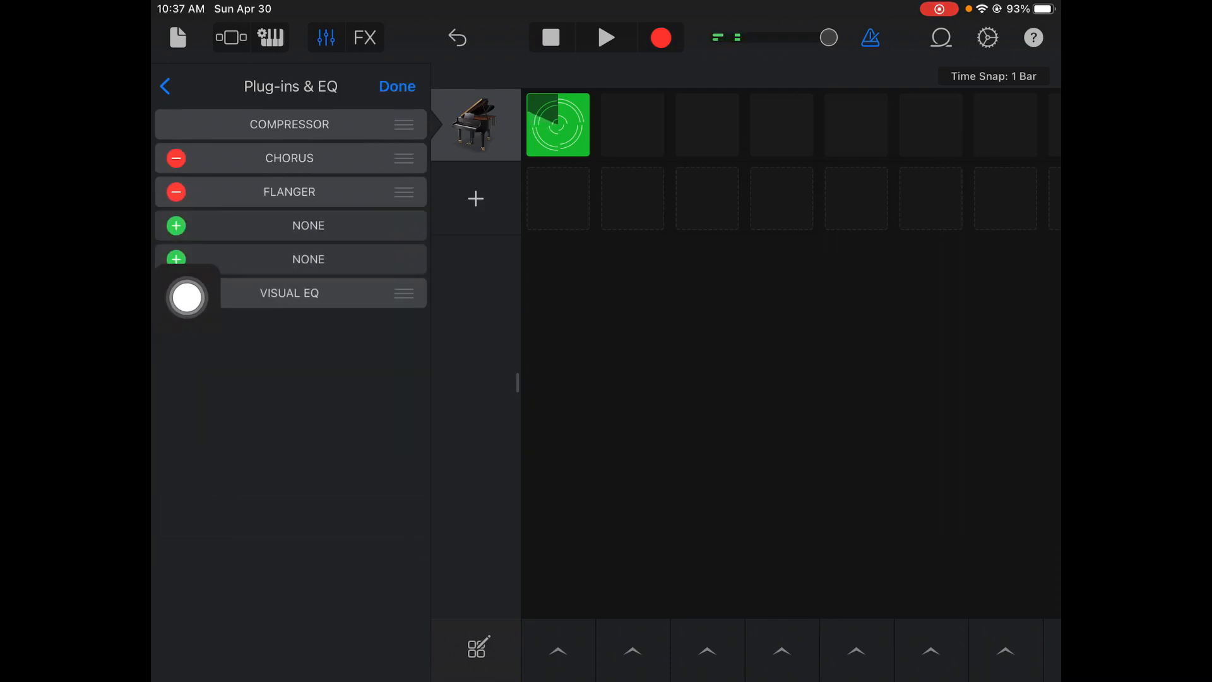
{"action": "left_click", "coordinate": [307, 225]}
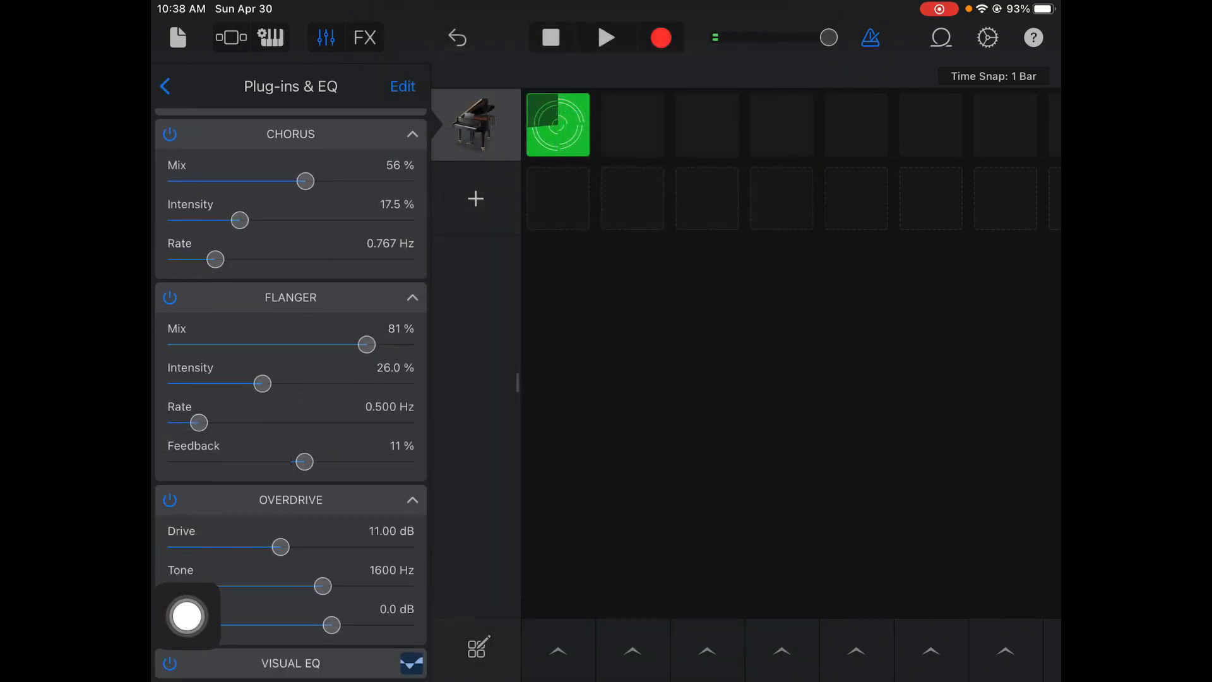
{"action": "left_click_drag", "start_coordinate": [280, 547], "coordinate": [412, 546]}
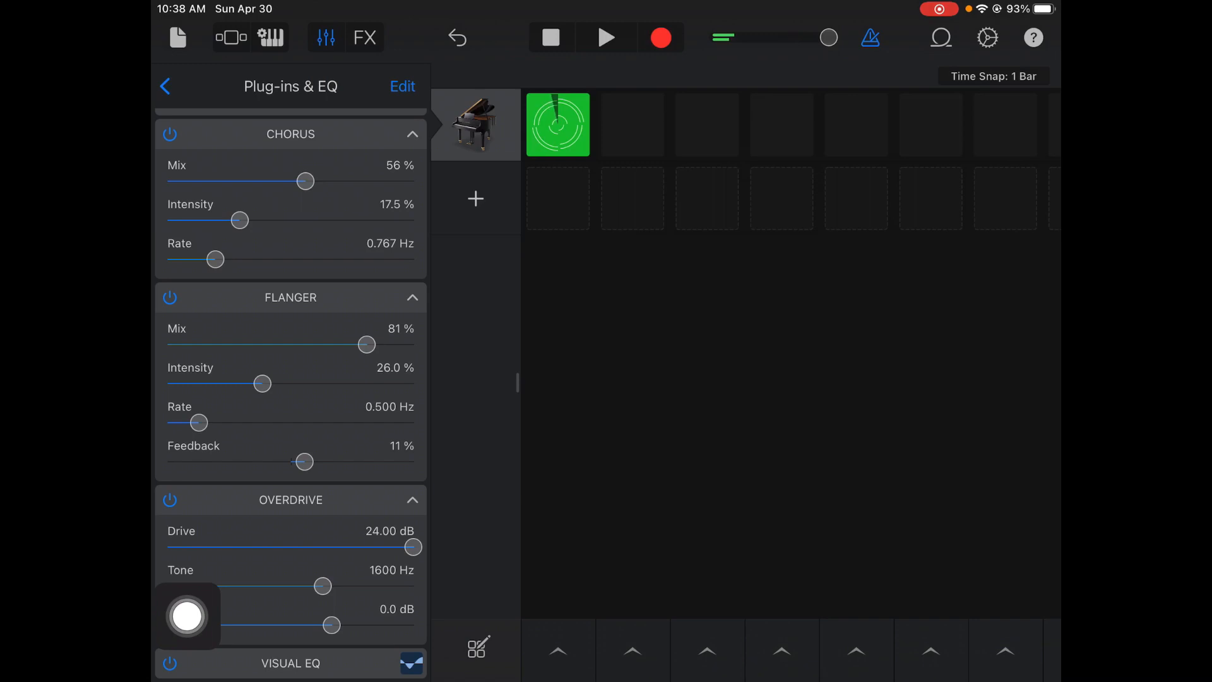
{"action": "left_click_drag", "start_coordinate": [414, 547], "coordinate": [388, 546]}
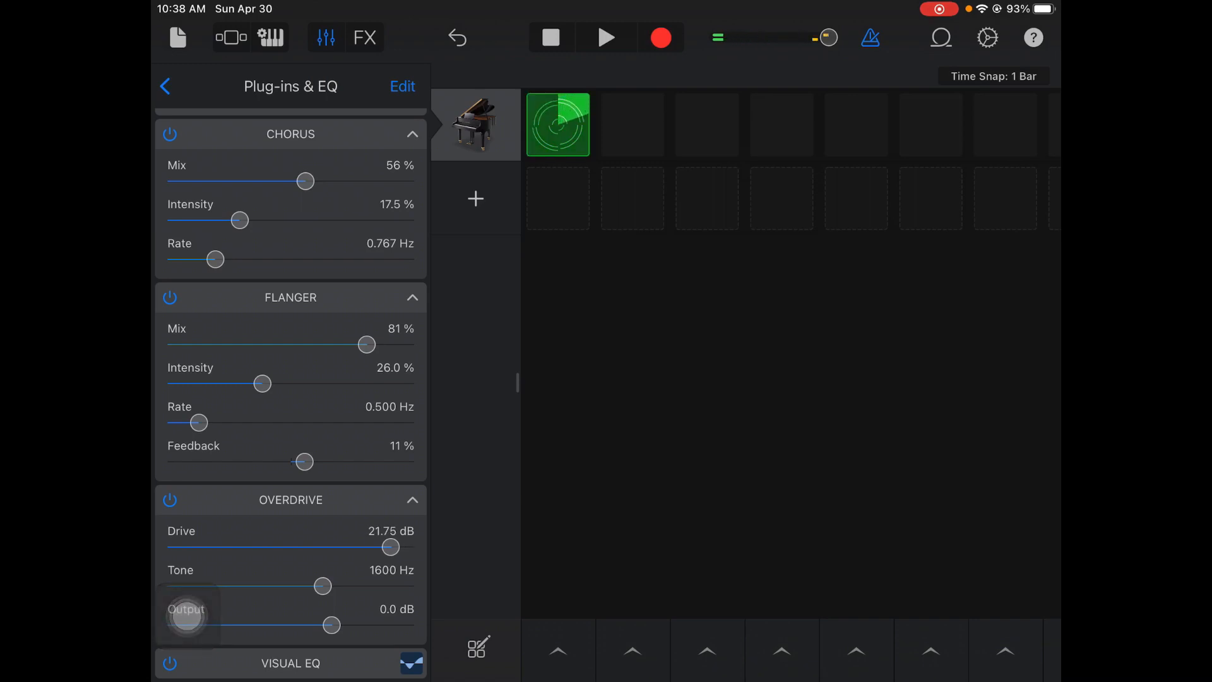
{"action": "left_click_drag", "start_coordinate": [389, 547], "coordinate": [271, 547]}
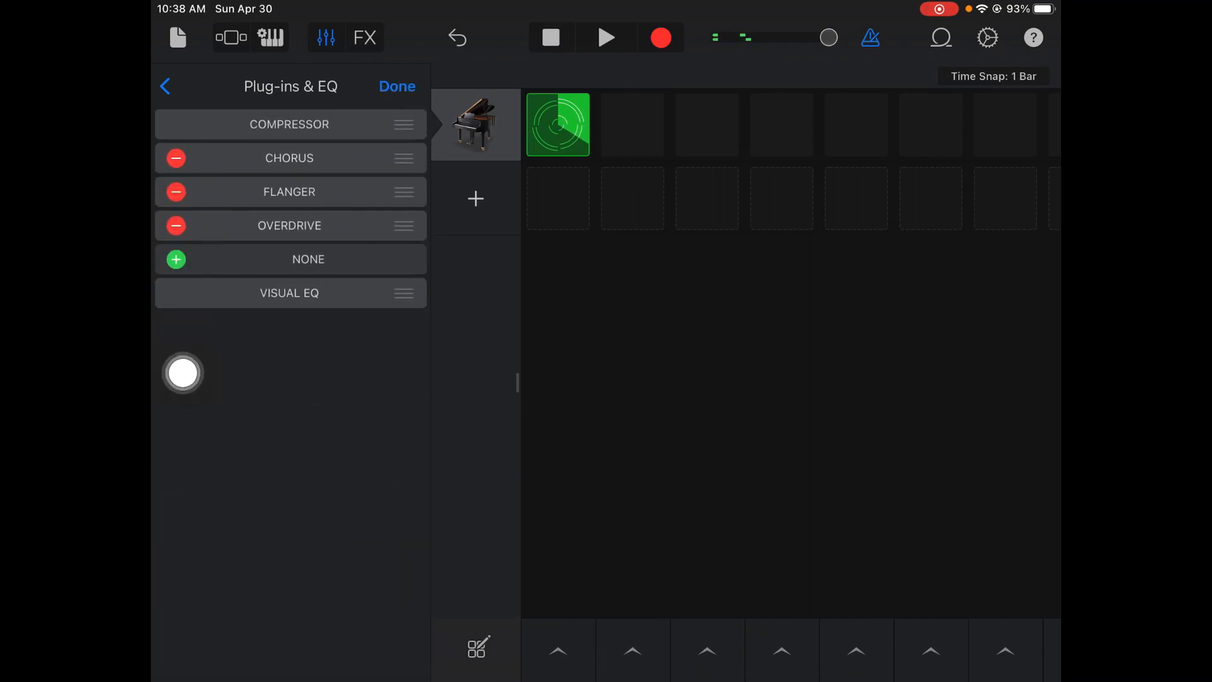
{"action": "left_click", "coordinate": [175, 224]}
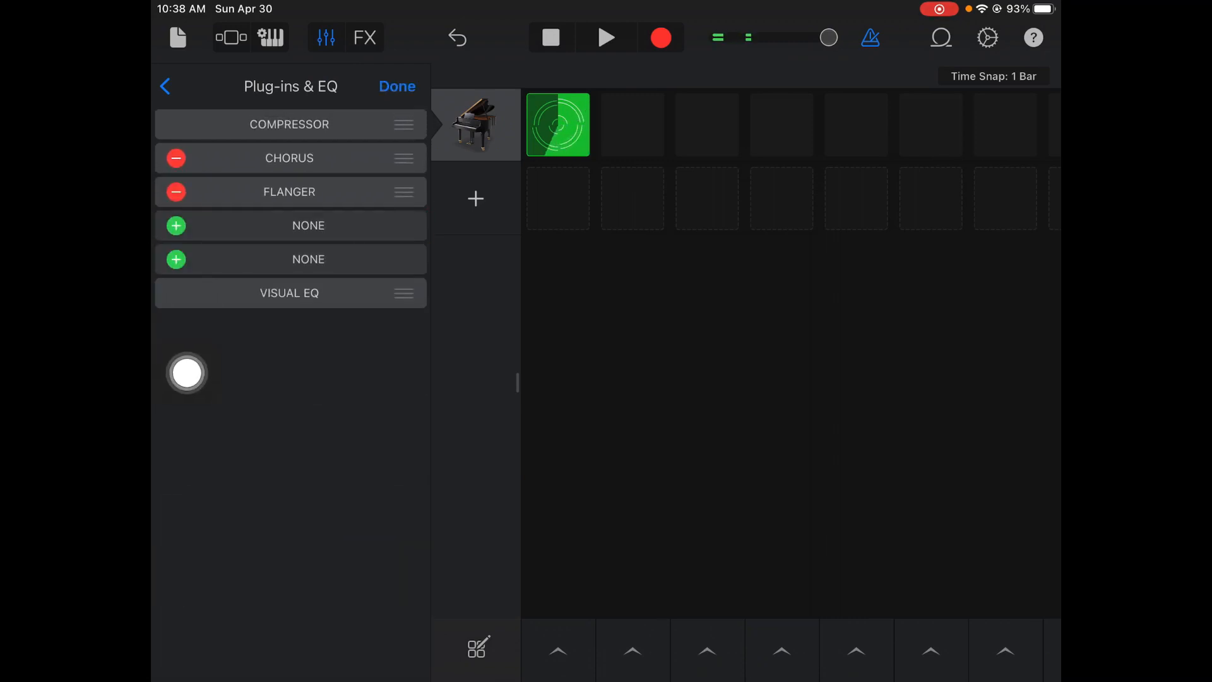
Add and delete a Vocal Transformer, then raise Grand Piano Track Volume to about three quarters
{"action": "left_click", "coordinate": [309, 258]}
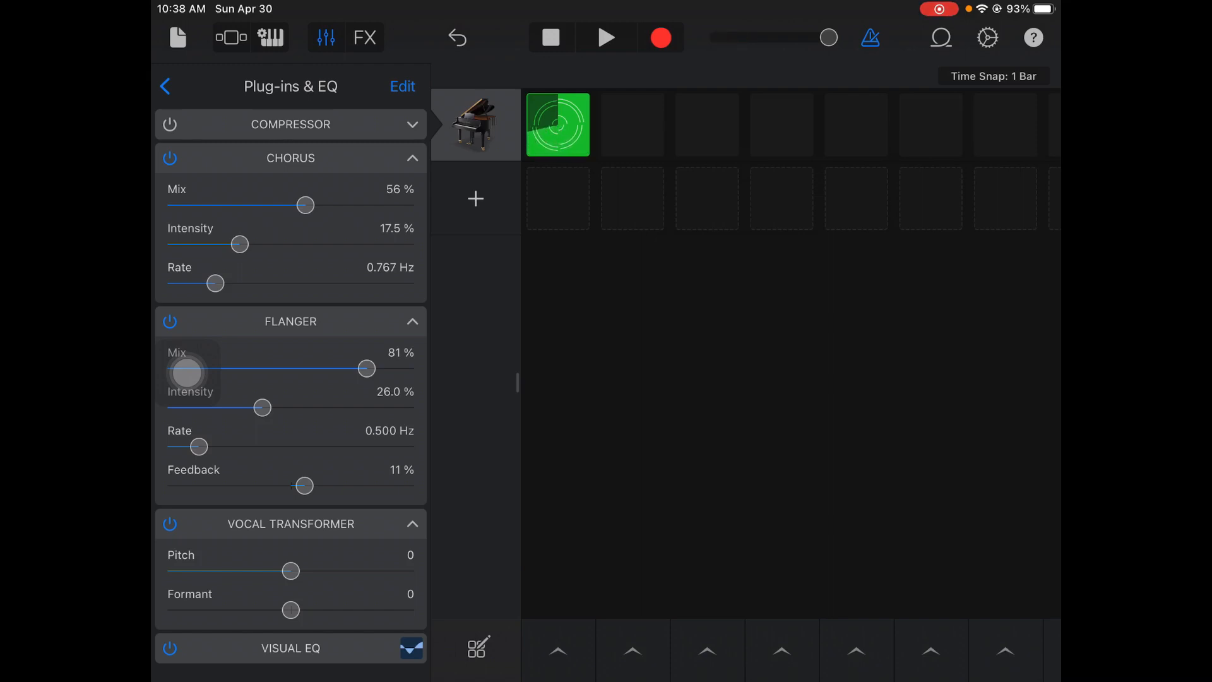
{"action": "left_click", "coordinate": [402, 86]}
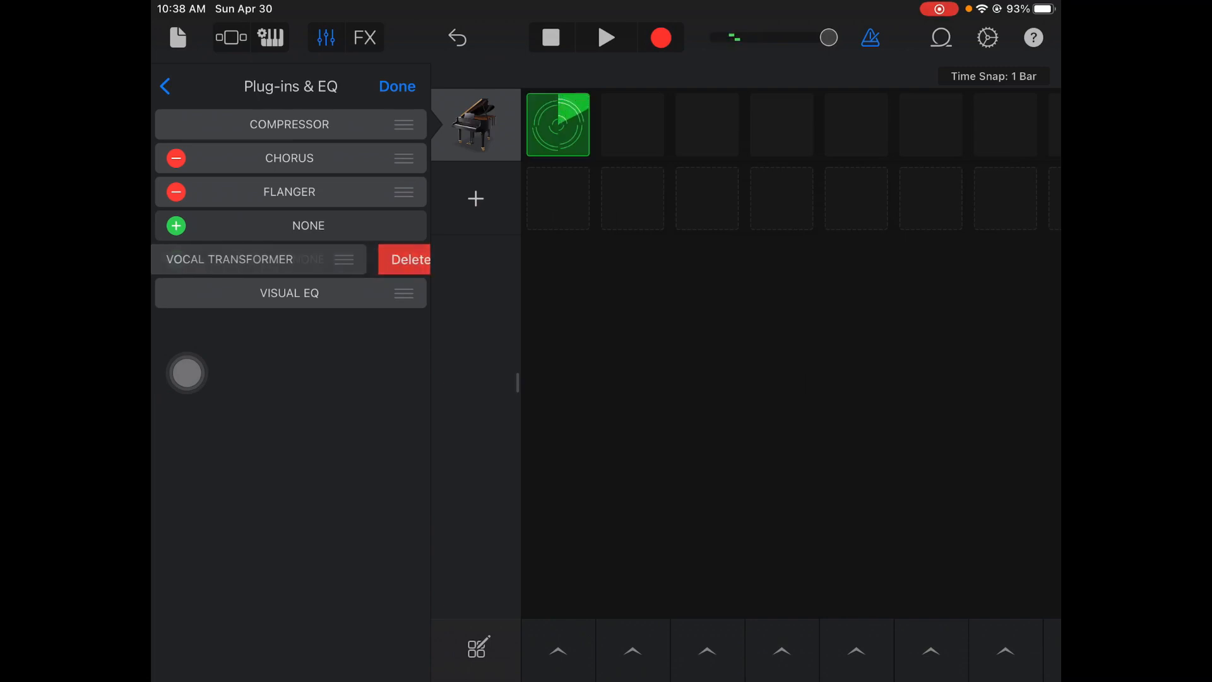
{"action": "left_click", "coordinate": [405, 259]}
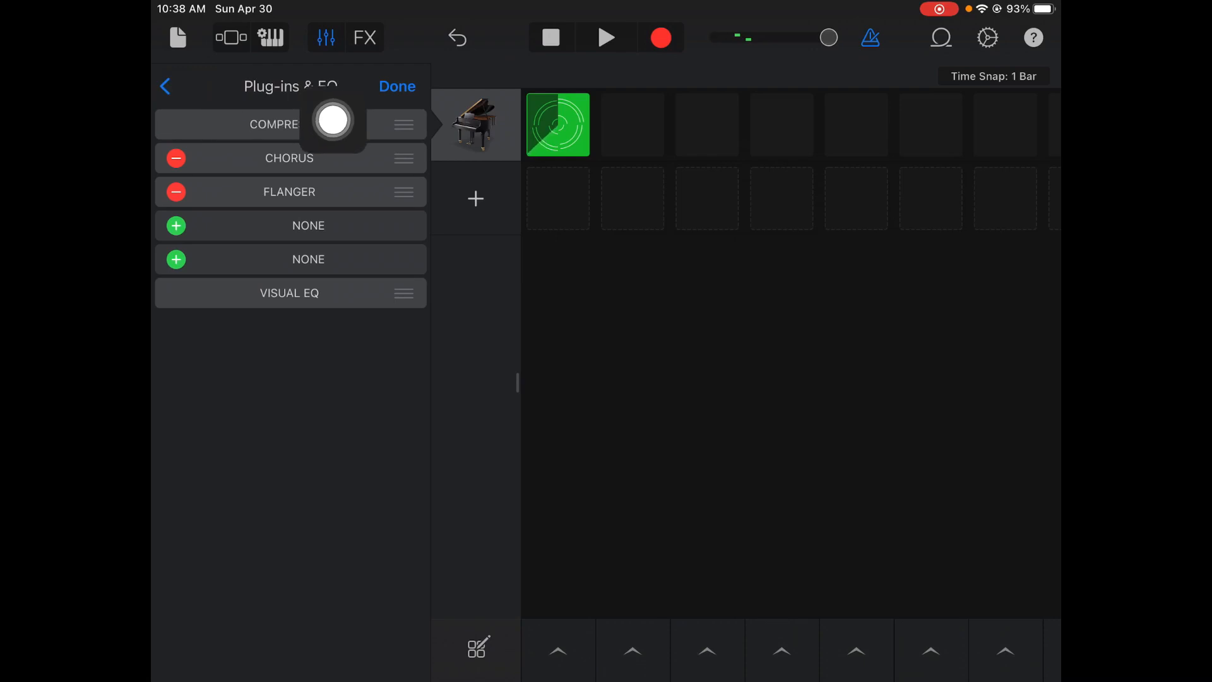
{"action": "left_click", "coordinate": [164, 85]}
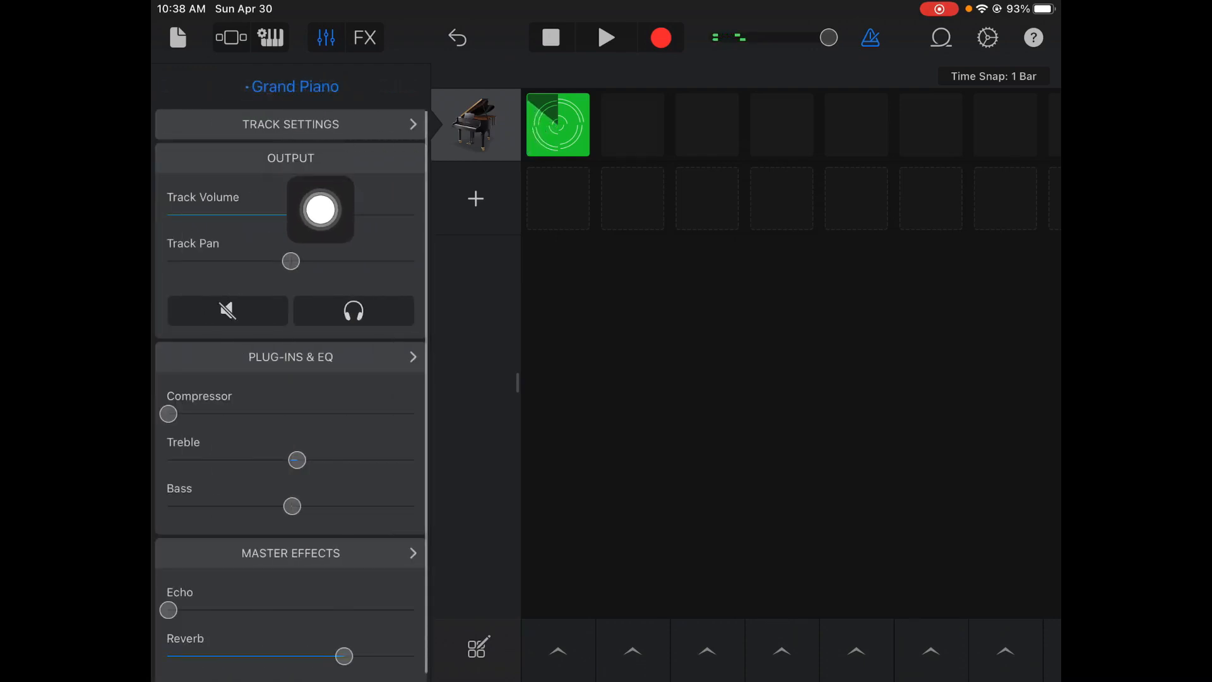
{"action": "left_click_drag", "start_coordinate": [320, 209], "coordinate": [342, 215]}
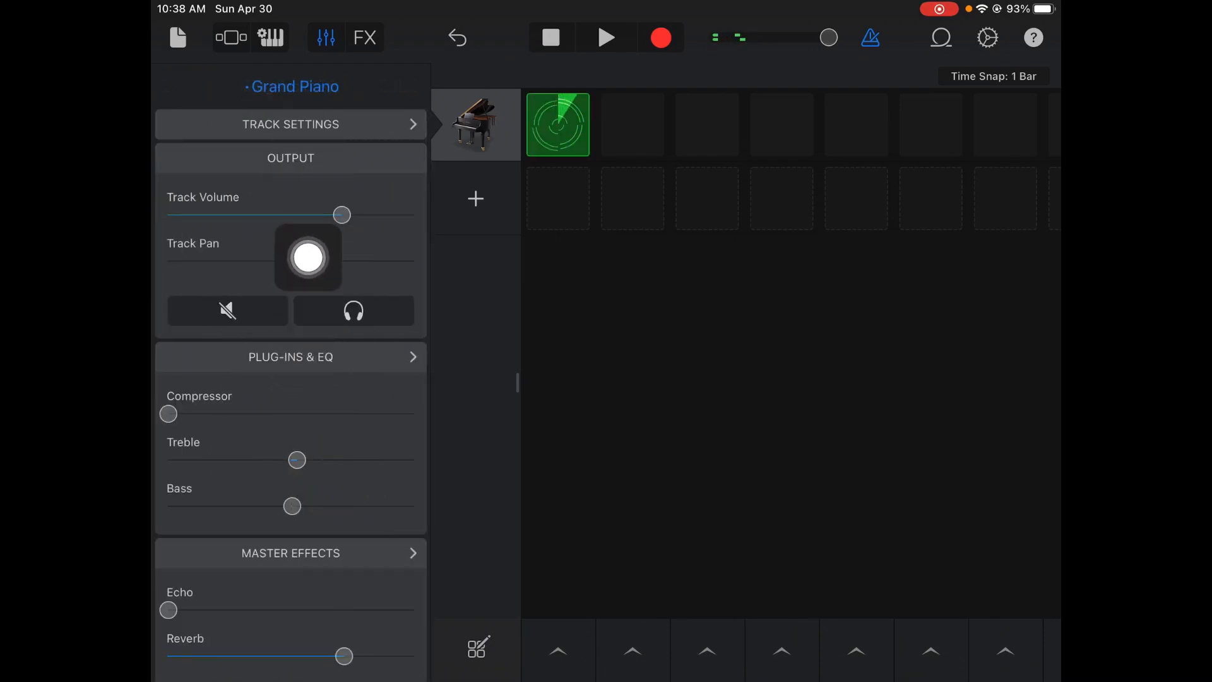